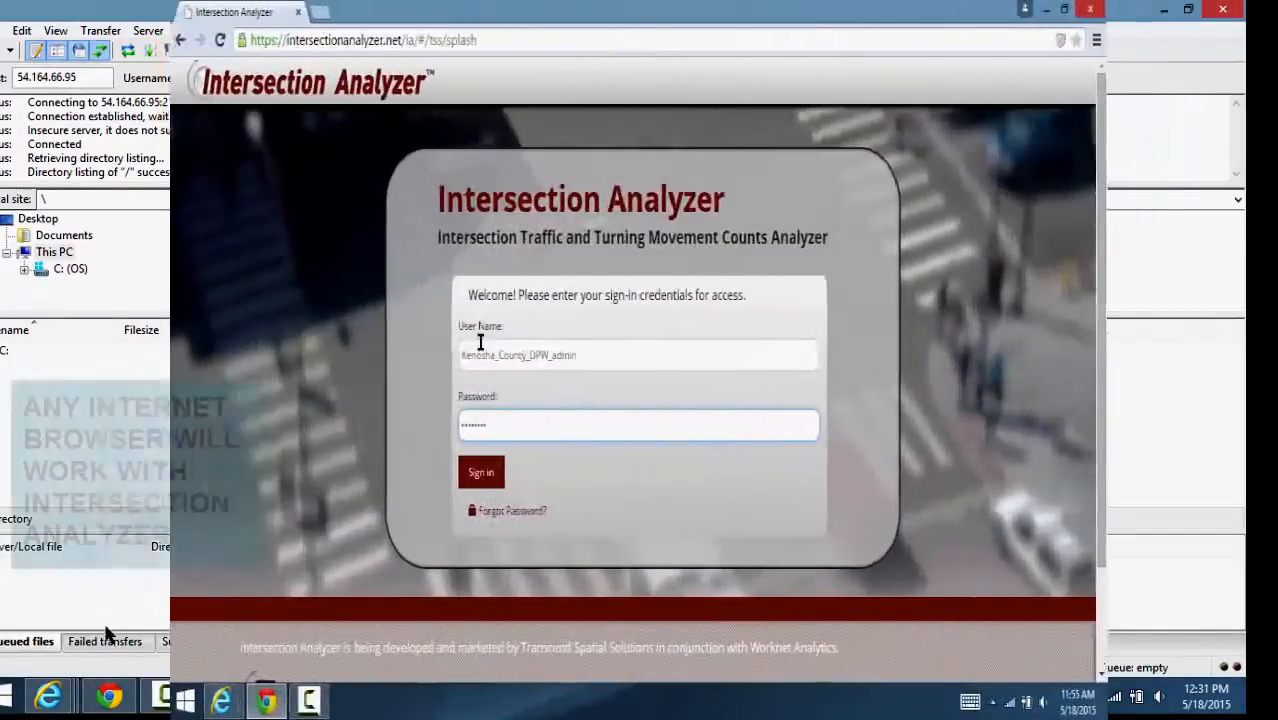
Step: Sign in with the entered user name and password to reach the Analysis Overview
{"action": "left_click", "coordinate": [480, 472]}
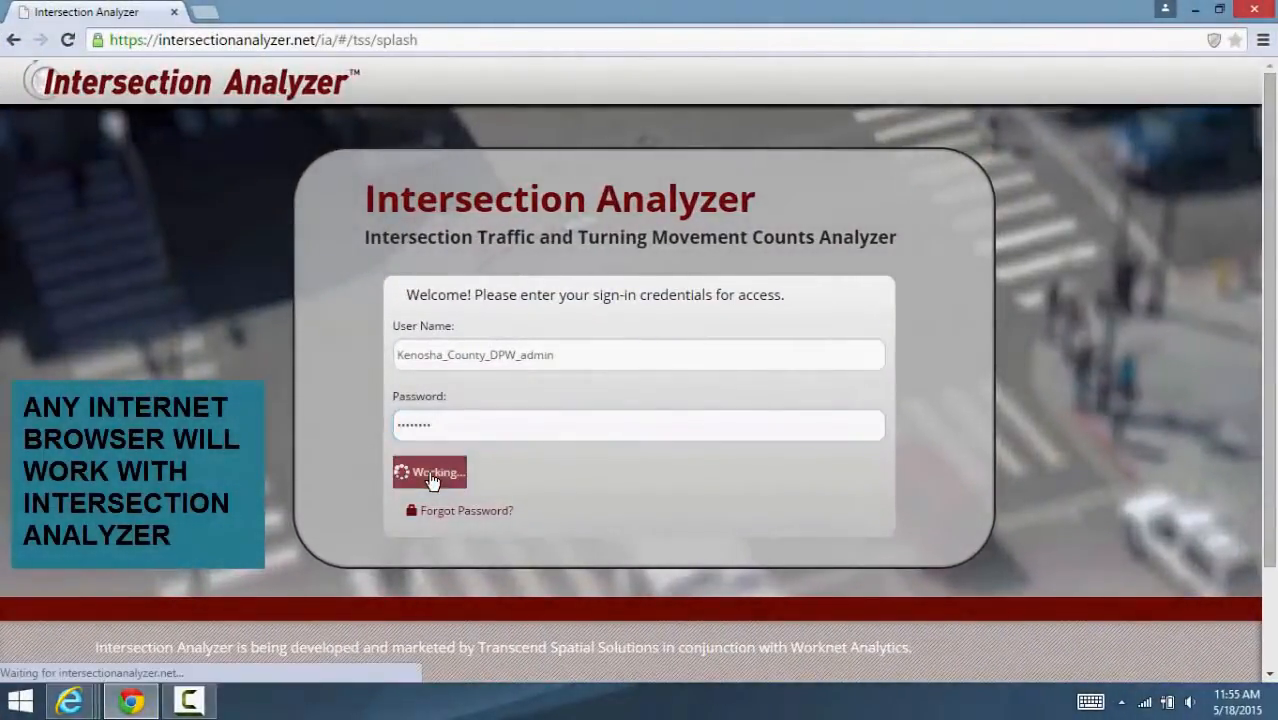
{"action": "left_click", "coordinate": [430, 472]}
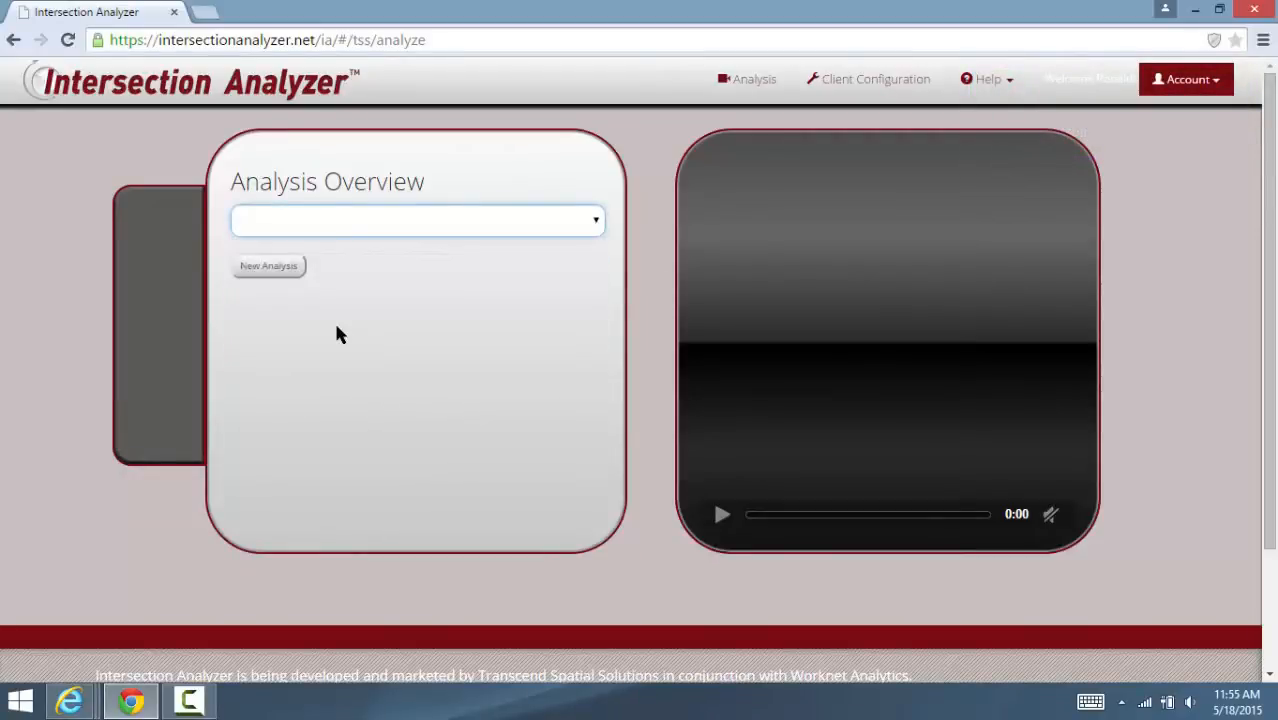
{"action": "left_click", "coordinate": [416, 220]}
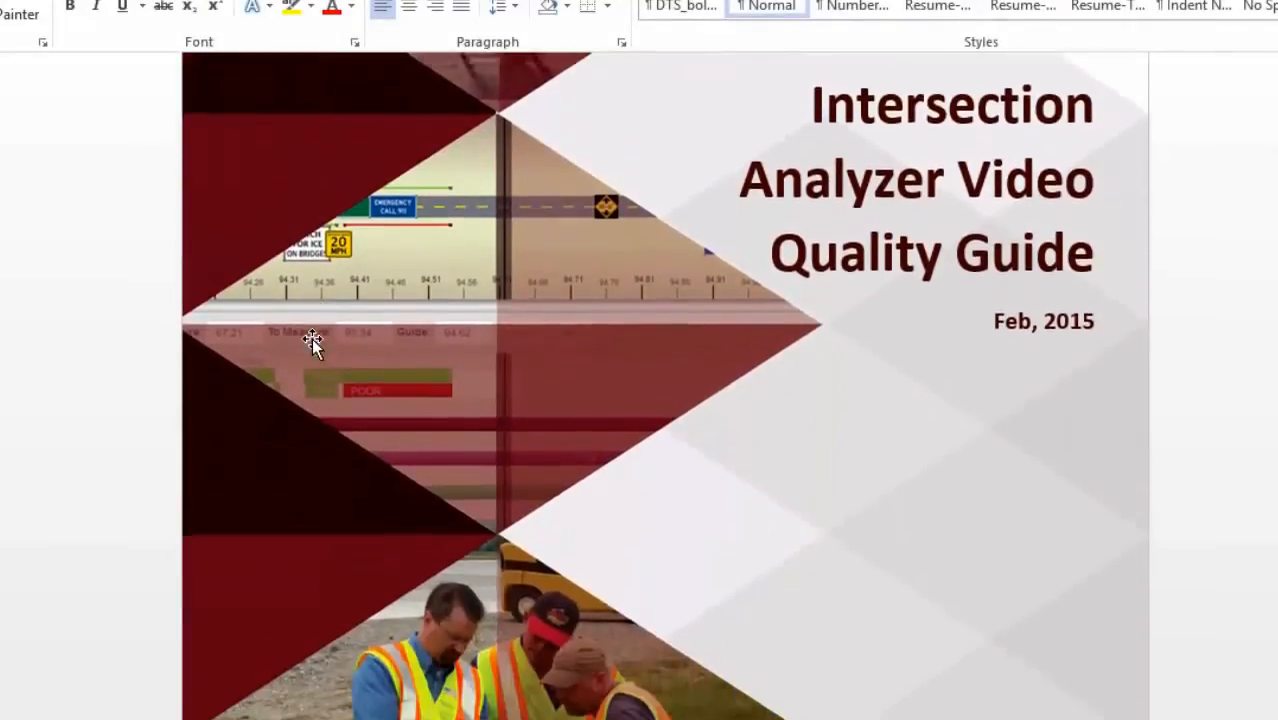
{"action": "scroll", "scroll_direction": "down", "scroll_amount": 3}
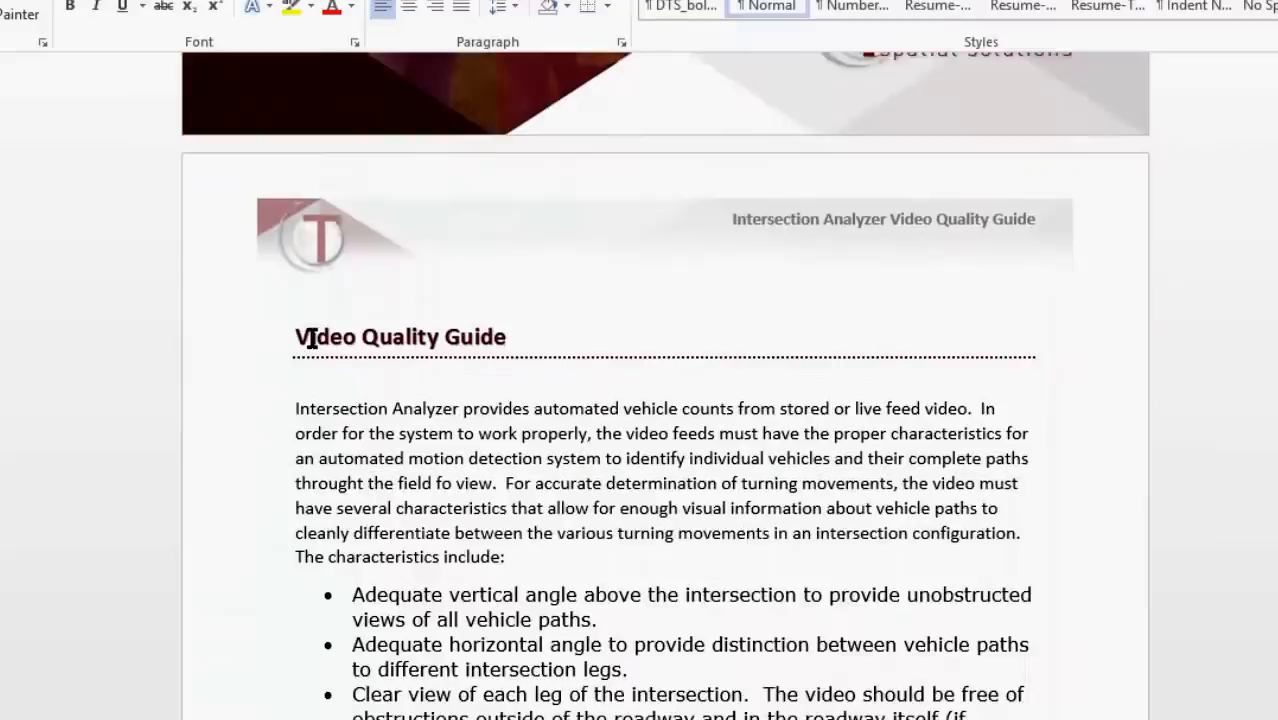
{"action": "scroll", "scroll_direction": "down", "scroll_amount": 3}
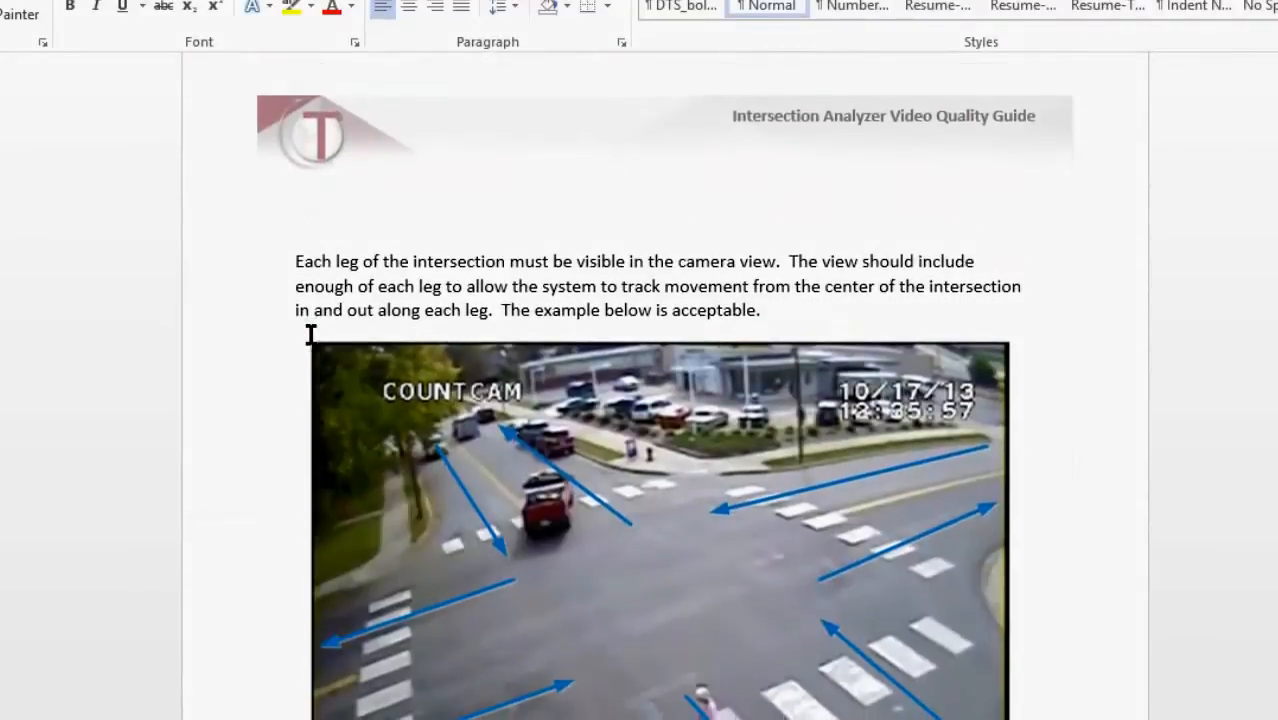
{"action": "scroll", "scroll_direction": "down", "scroll_amount": 3}
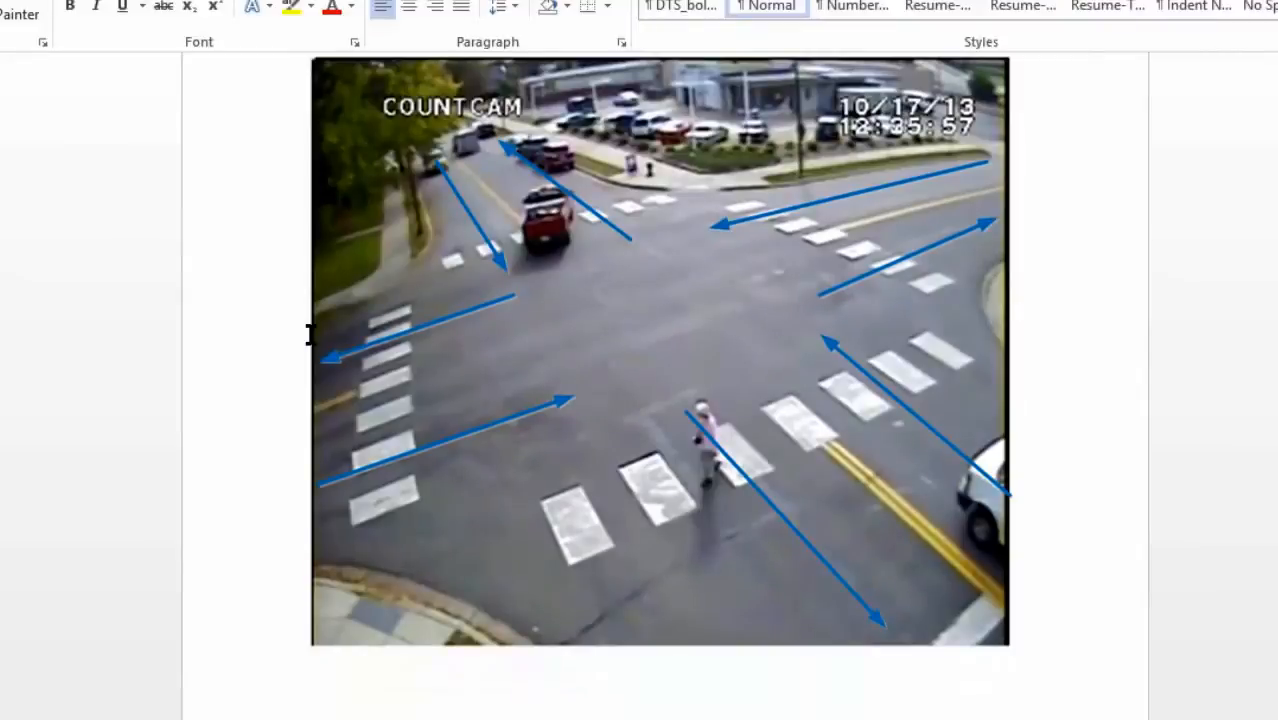
{"action": "scroll", "scroll_direction": "down", "scroll_amount": 3}
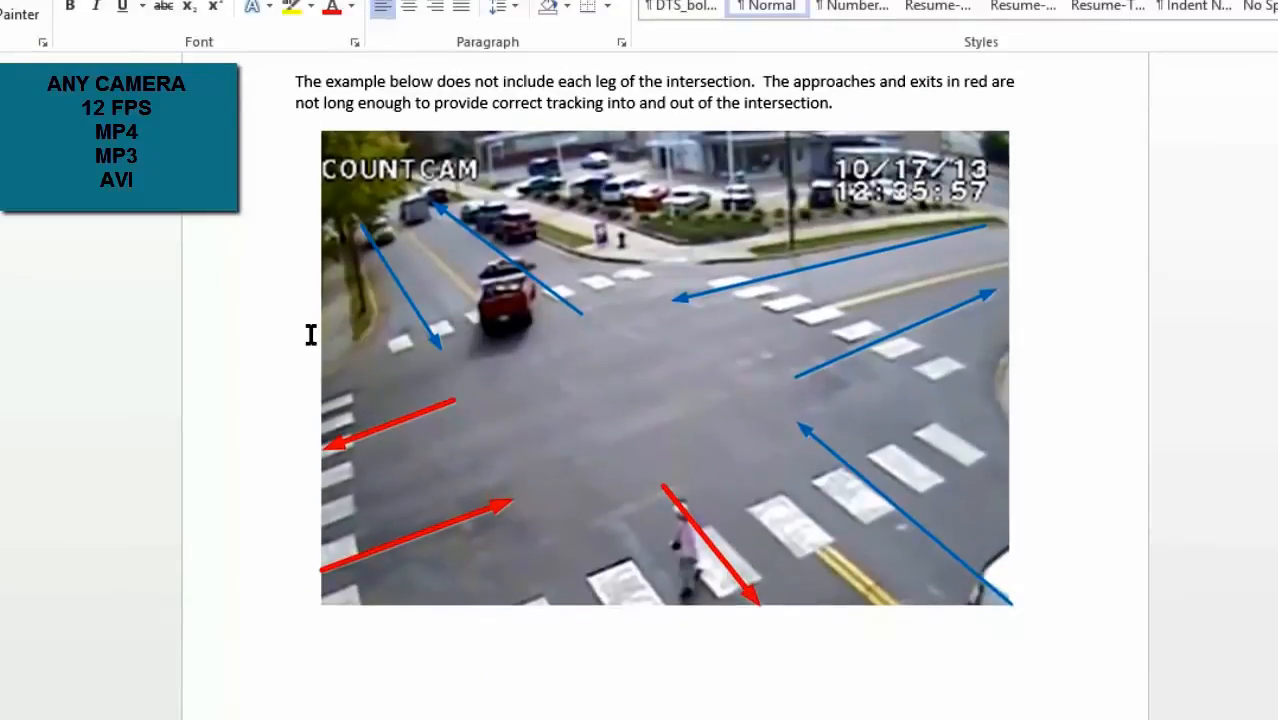
{"action": "scroll", "scroll_direction": "down", "scroll_amount": 3}
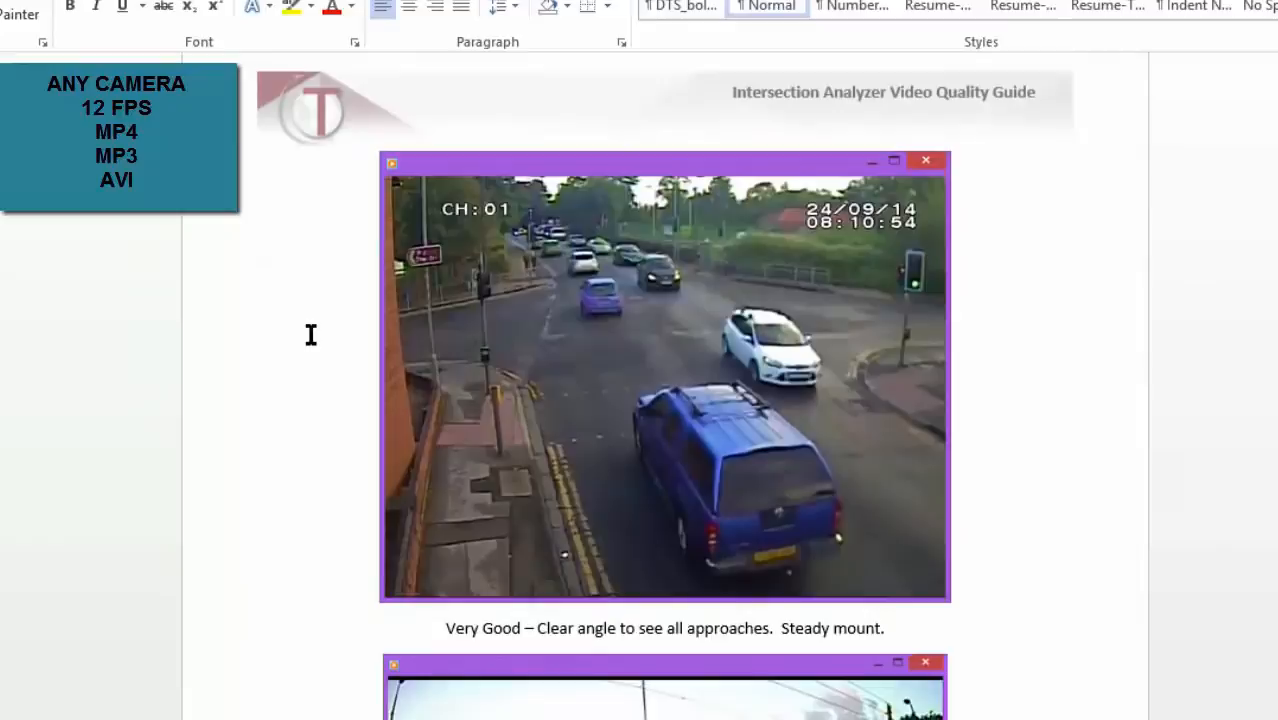
{"action": "scroll", "scroll_direction": "down", "scroll_amount": 3}
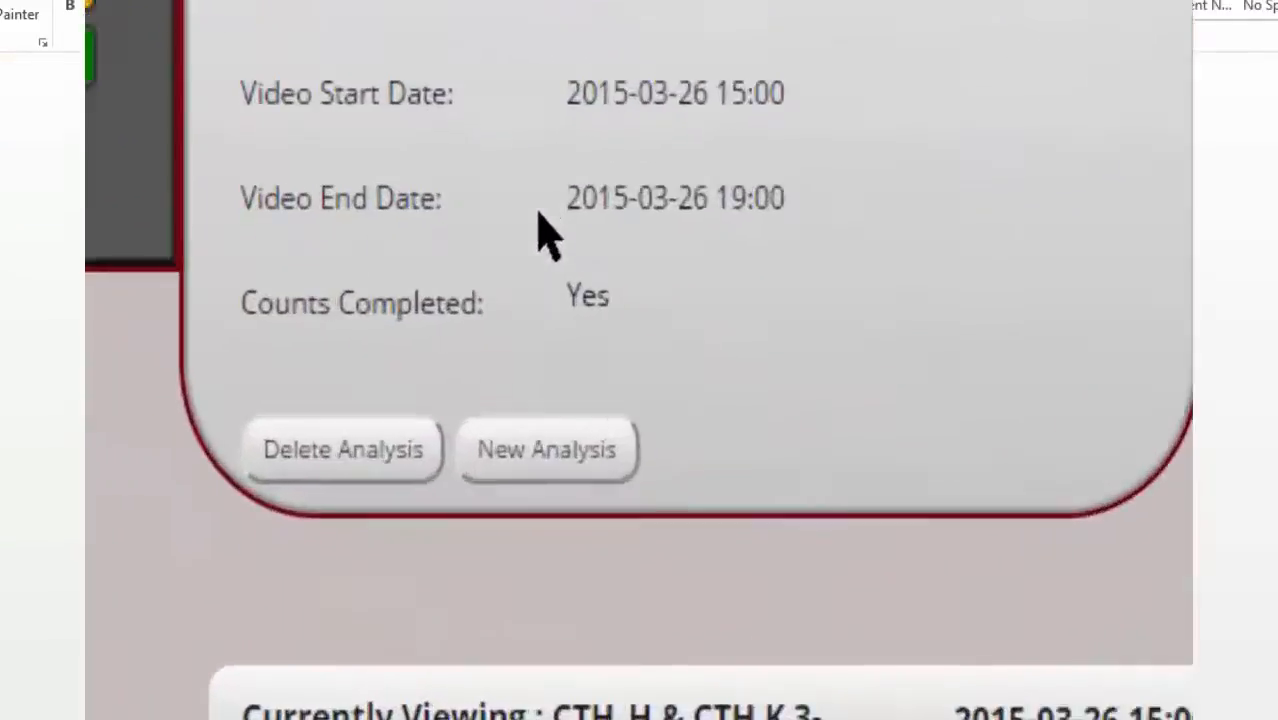
Step: Start a new analysis so the Analysis Configuration form appears
{"action": "left_click", "coordinate": [546, 448]}
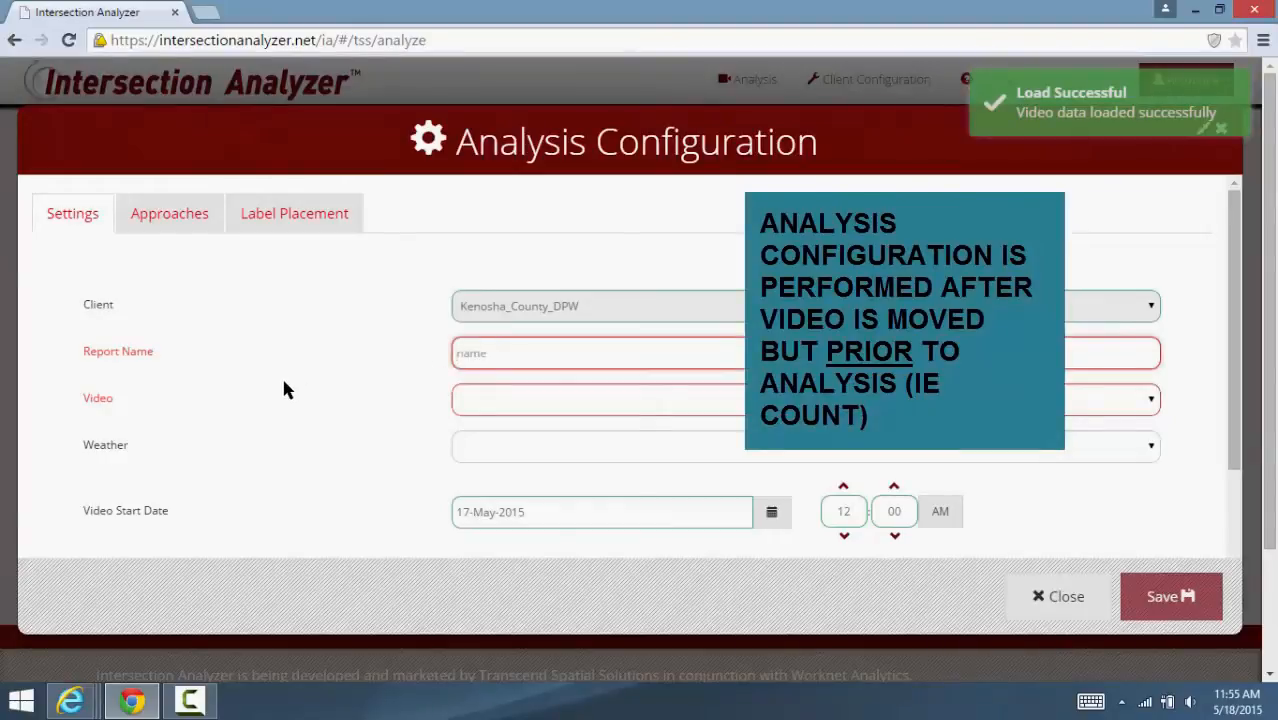
Step: Name the report 'Report Test', attach CTH H & CTH K 3-6PM.mp4, and set weather to Cloudy
{"action": "type", "text": "R"}
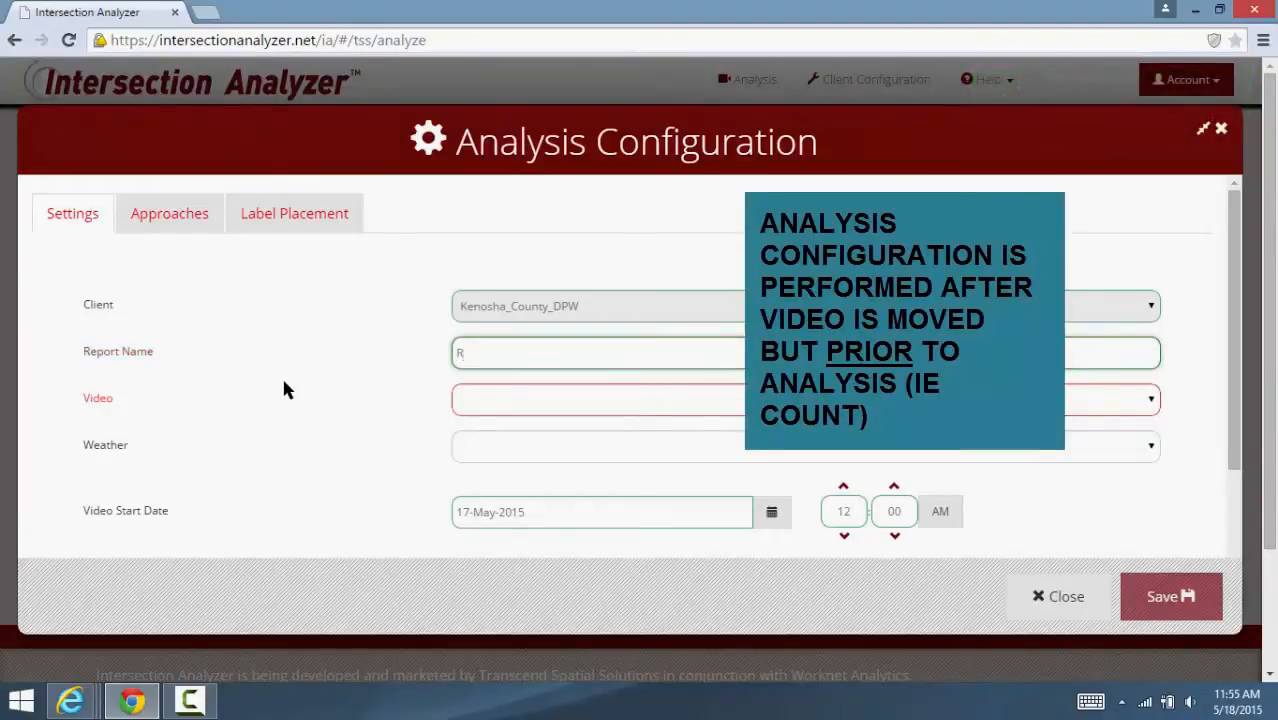
{"action": "type", "text": "eport"}
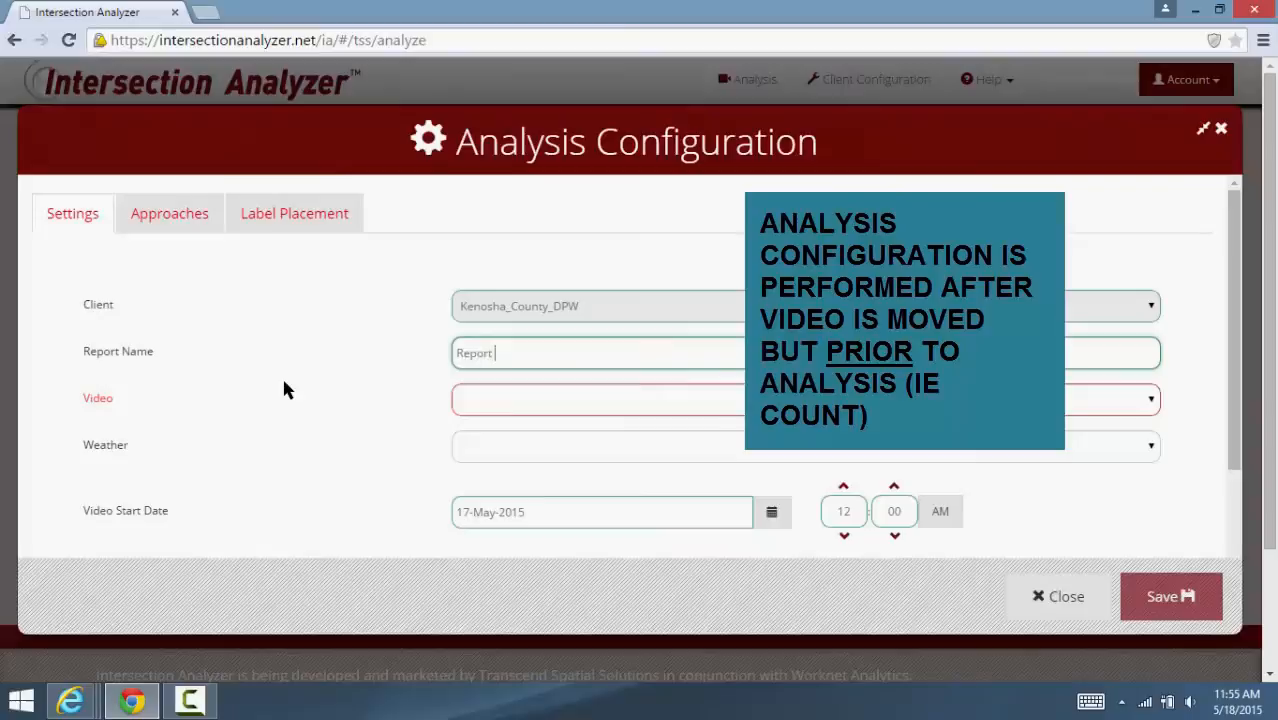
{"action": "type", "text": "Test"}
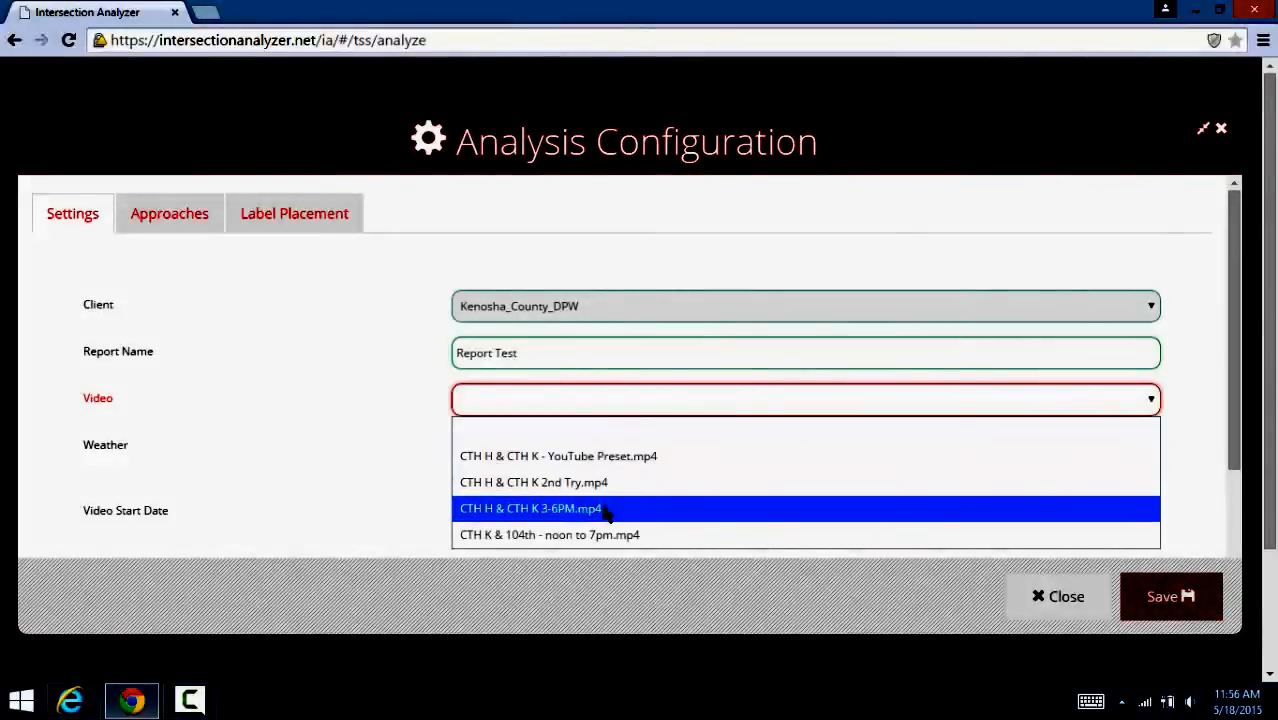
{"action": "left_click", "coordinate": [530, 508]}
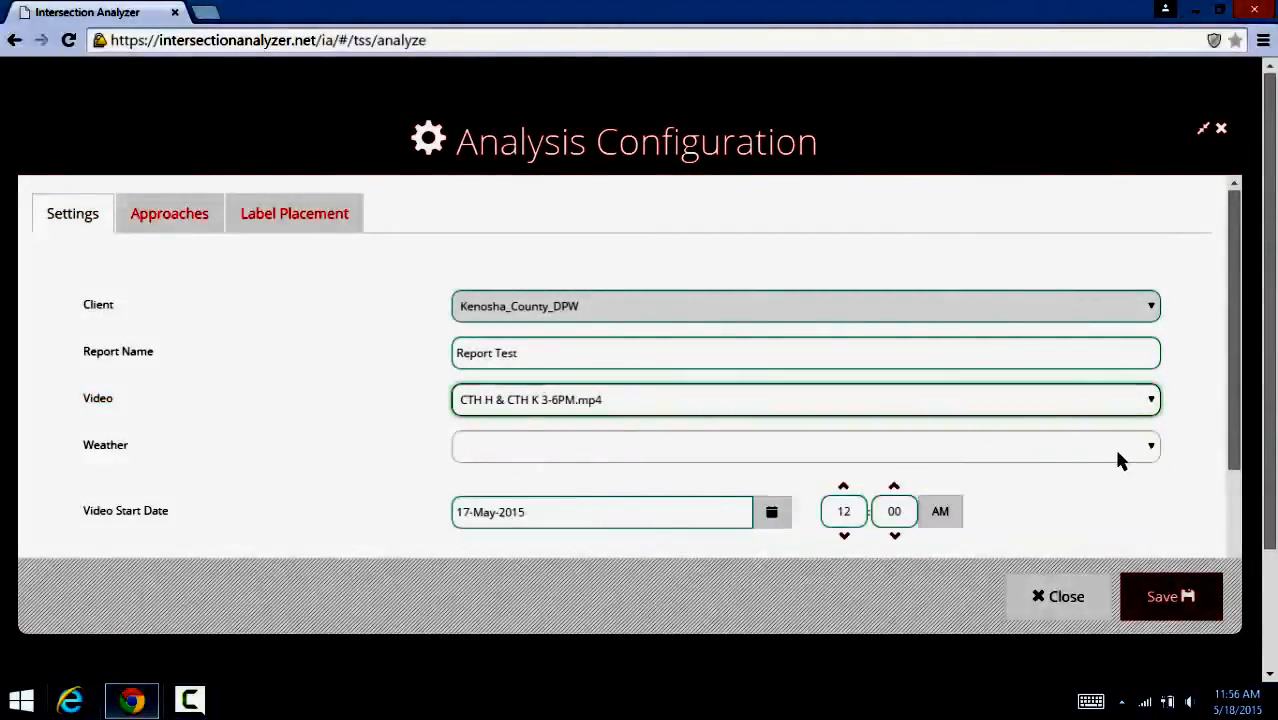
{"action": "left_click", "coordinate": [804, 446]}
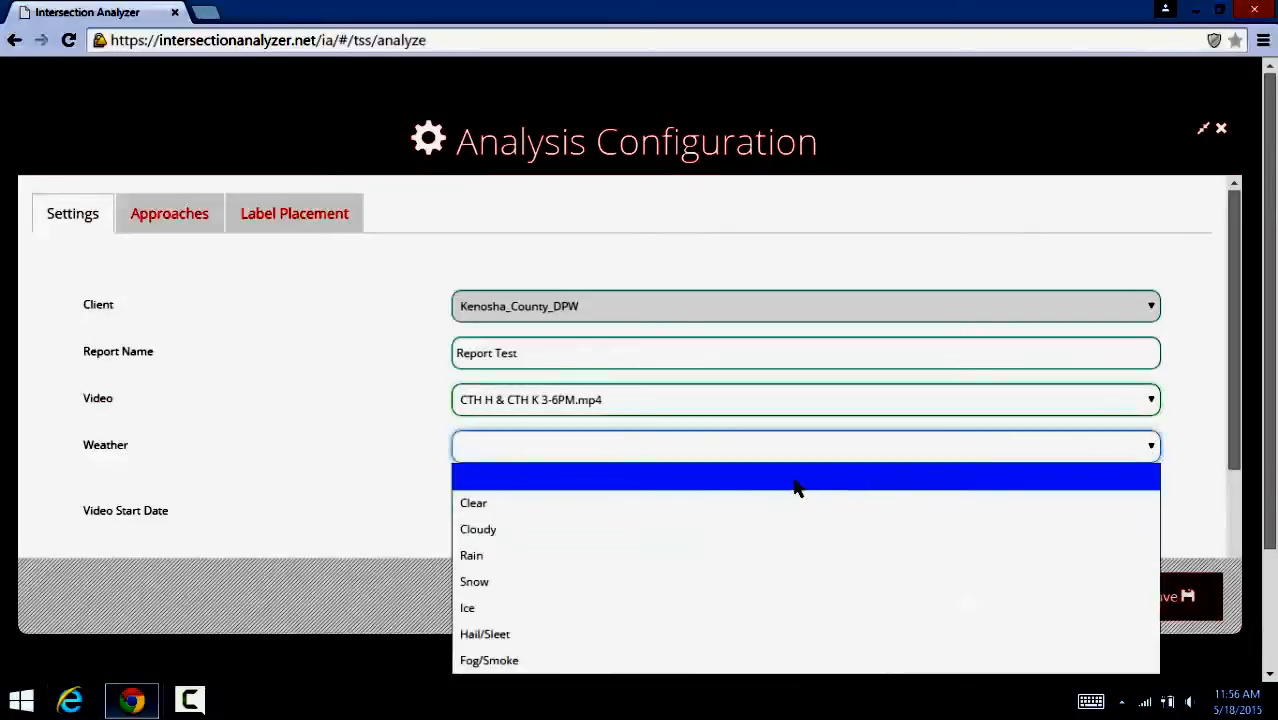
{"action": "mouse_move", "coordinate": [500, 608]}
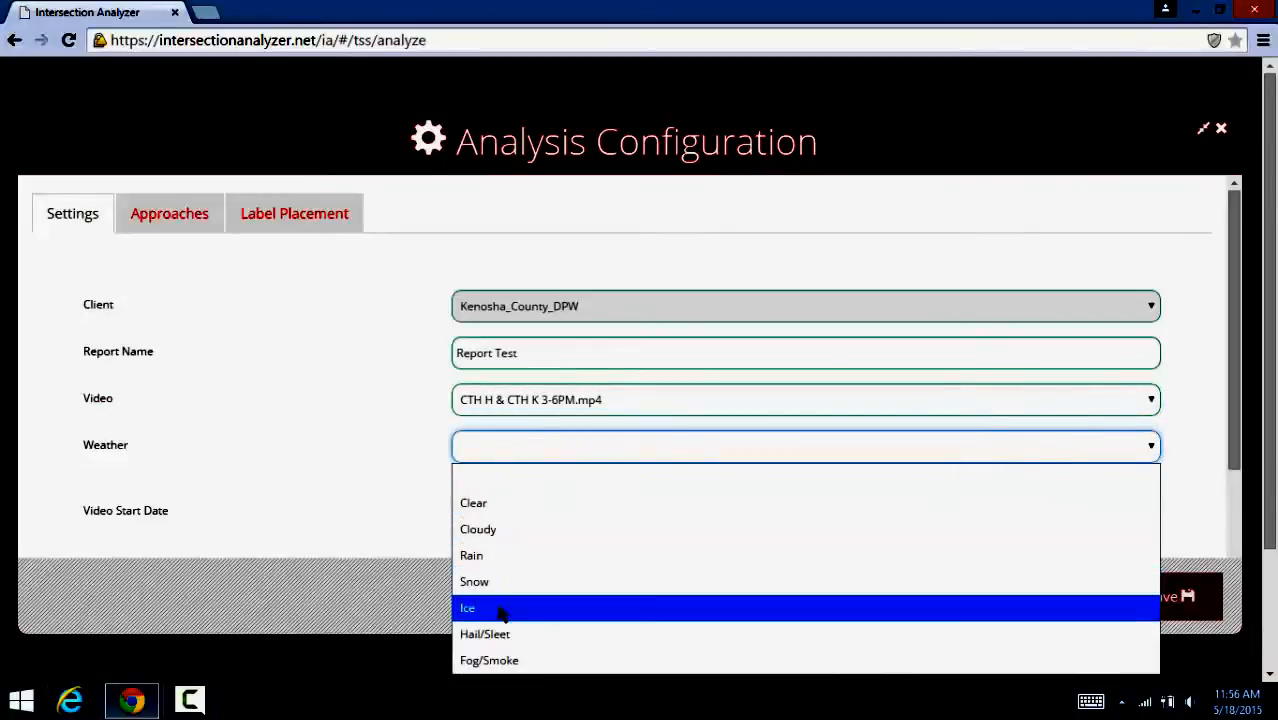
{"action": "mouse_move", "coordinate": [472, 556]}
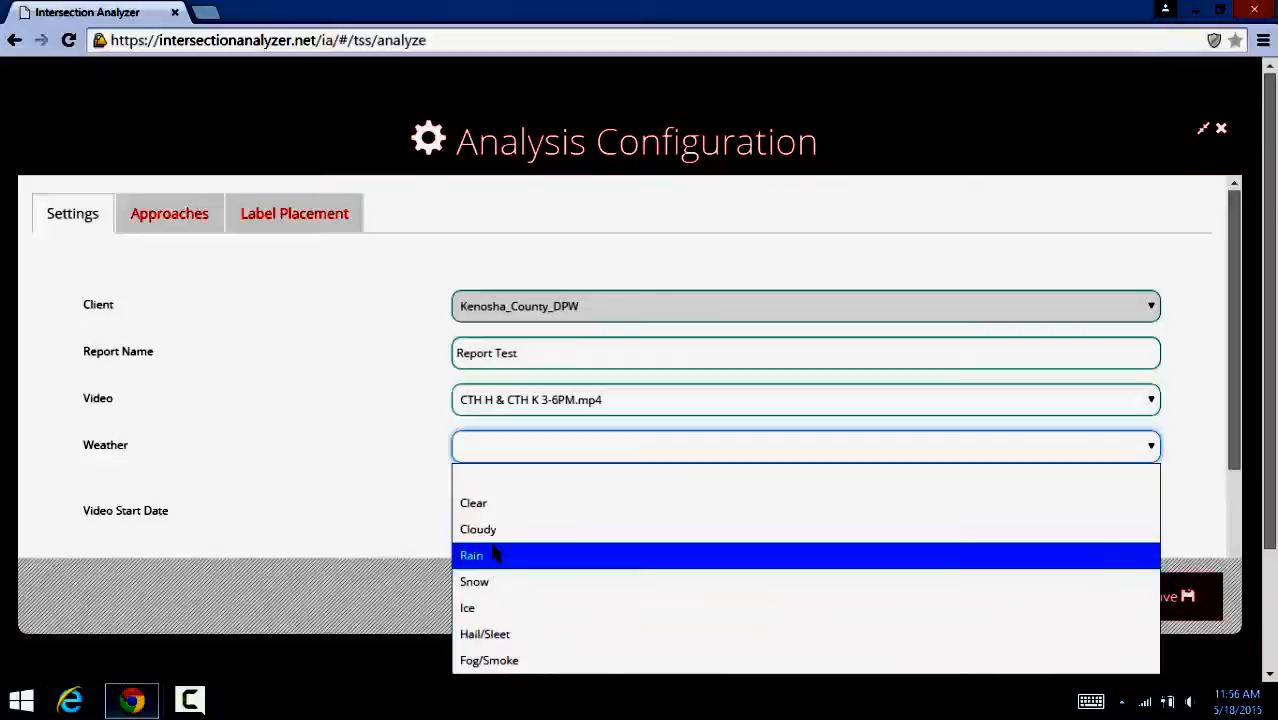
{"action": "left_click", "coordinate": [478, 528]}
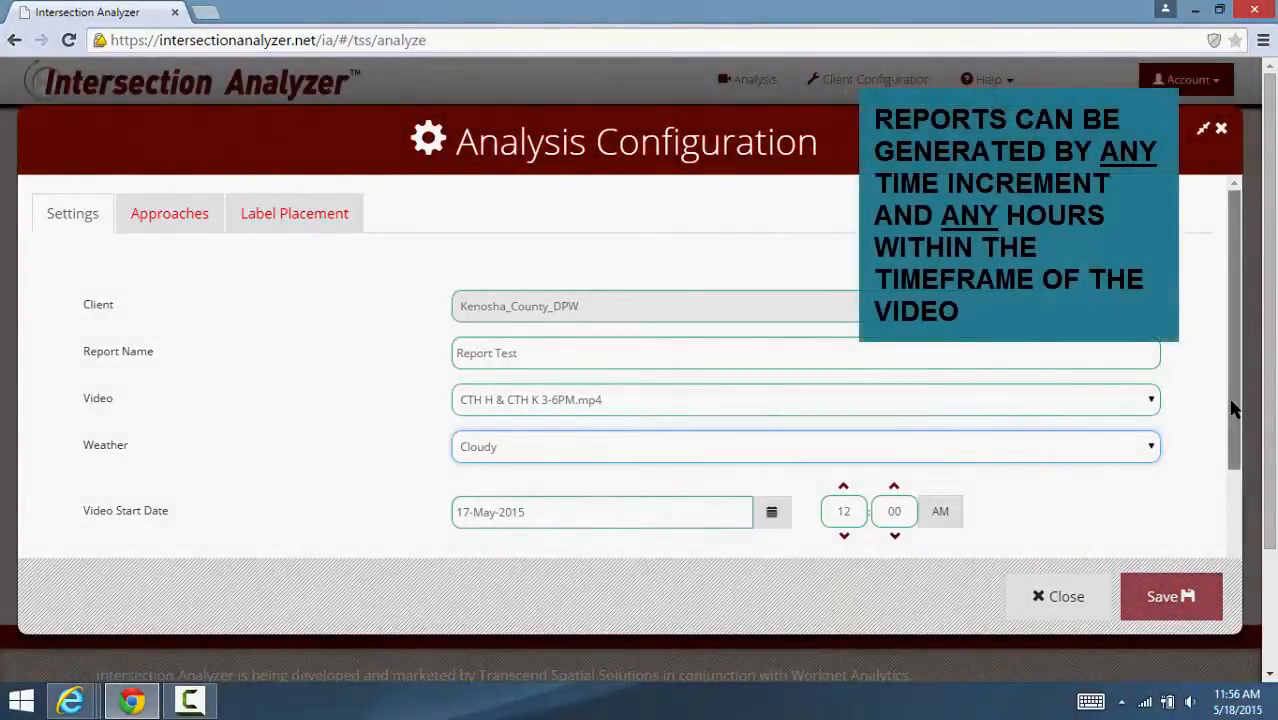
Step: Set the video start date to 15 April 2015 and begin choosing the end date
{"action": "scroll", "scroll_direction": "down", "scroll_amount": 3}
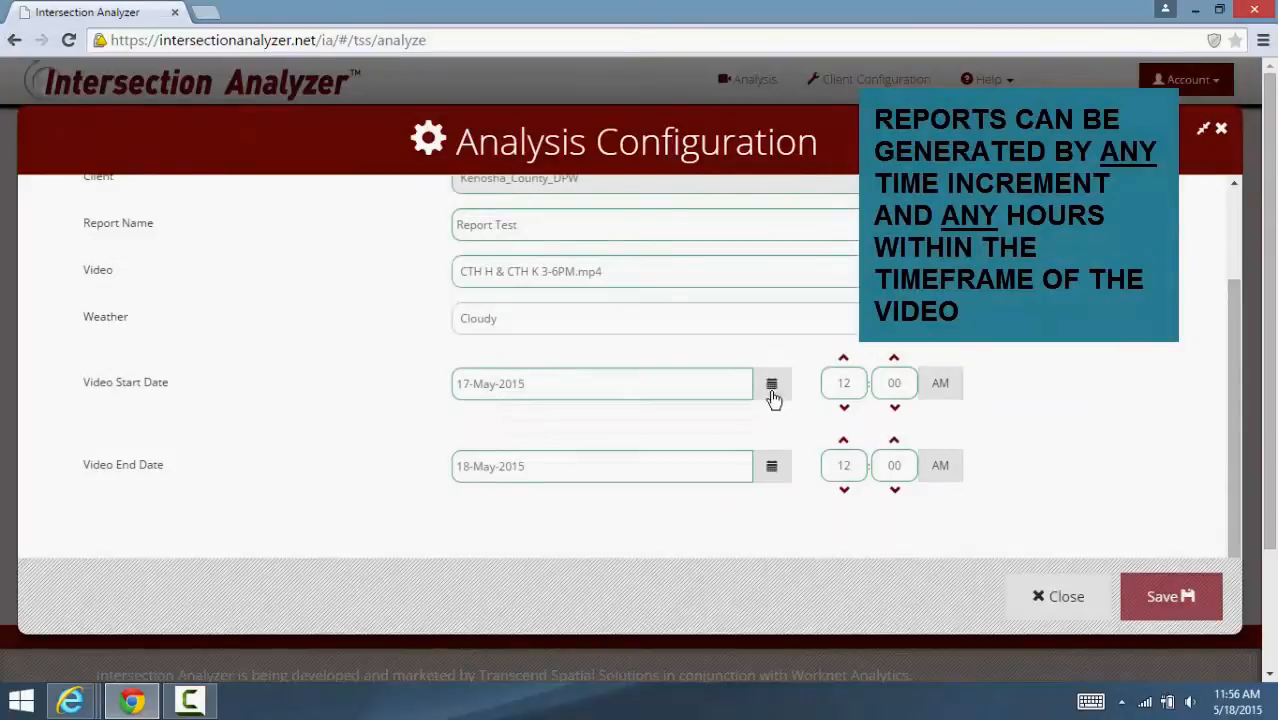
{"action": "left_click", "coordinate": [772, 384]}
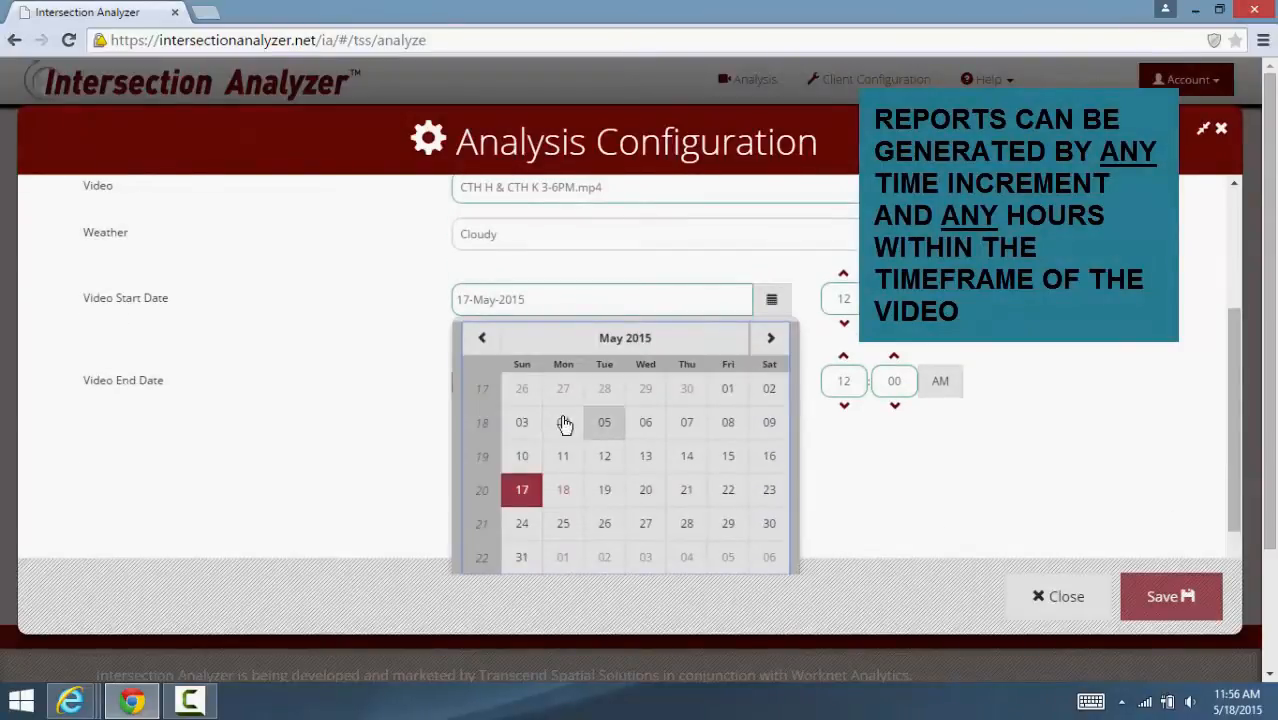
{"action": "left_click", "coordinate": [480, 336]}
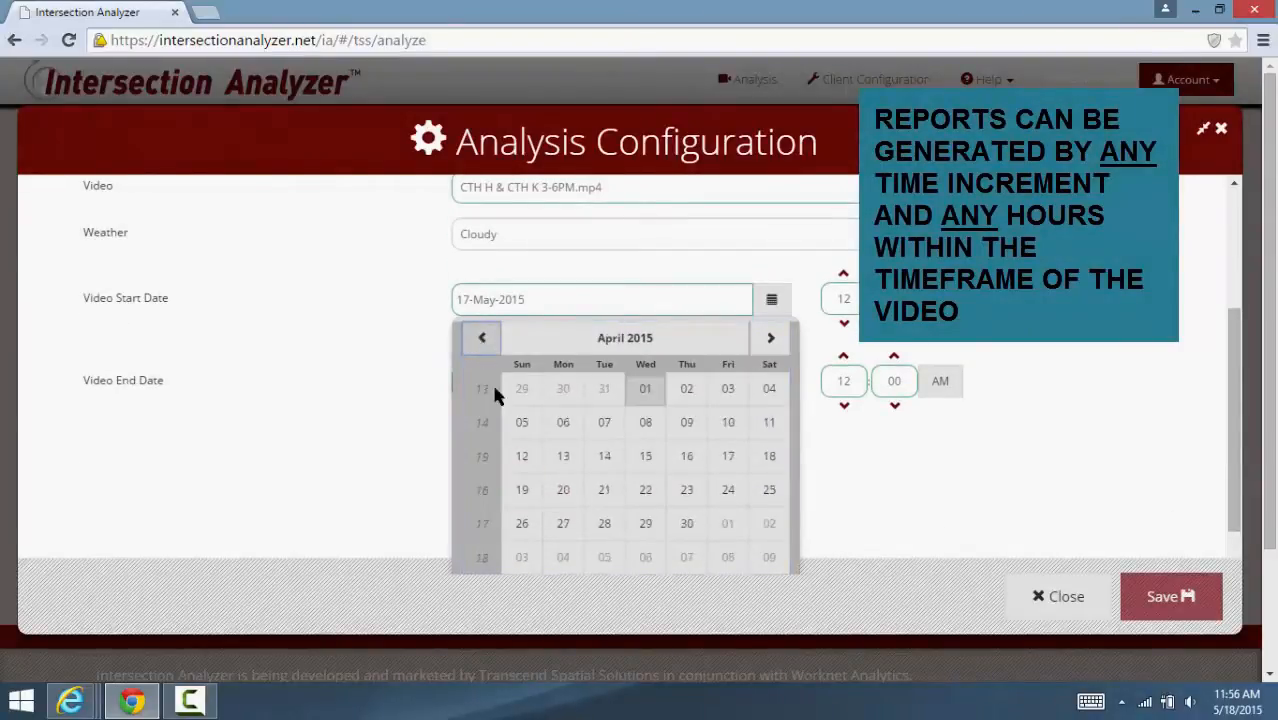
{"action": "left_click", "coordinate": [644, 456]}
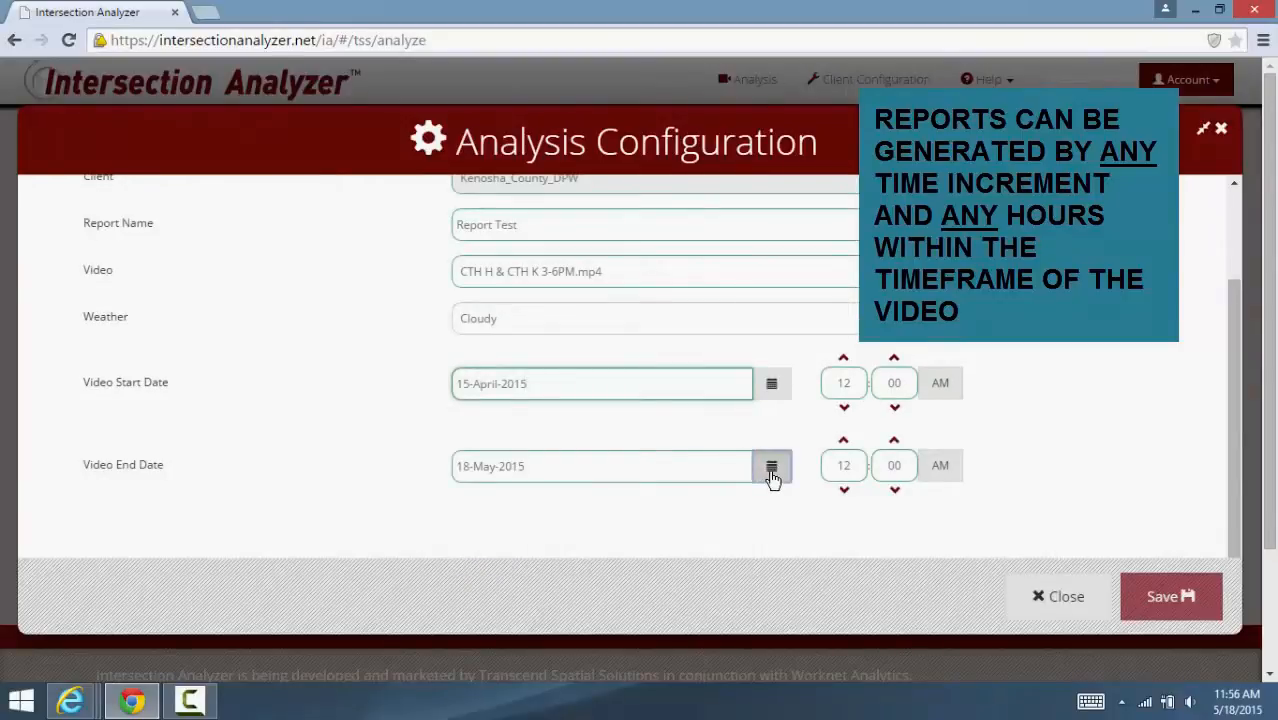
{"action": "left_click", "coordinate": [772, 466]}
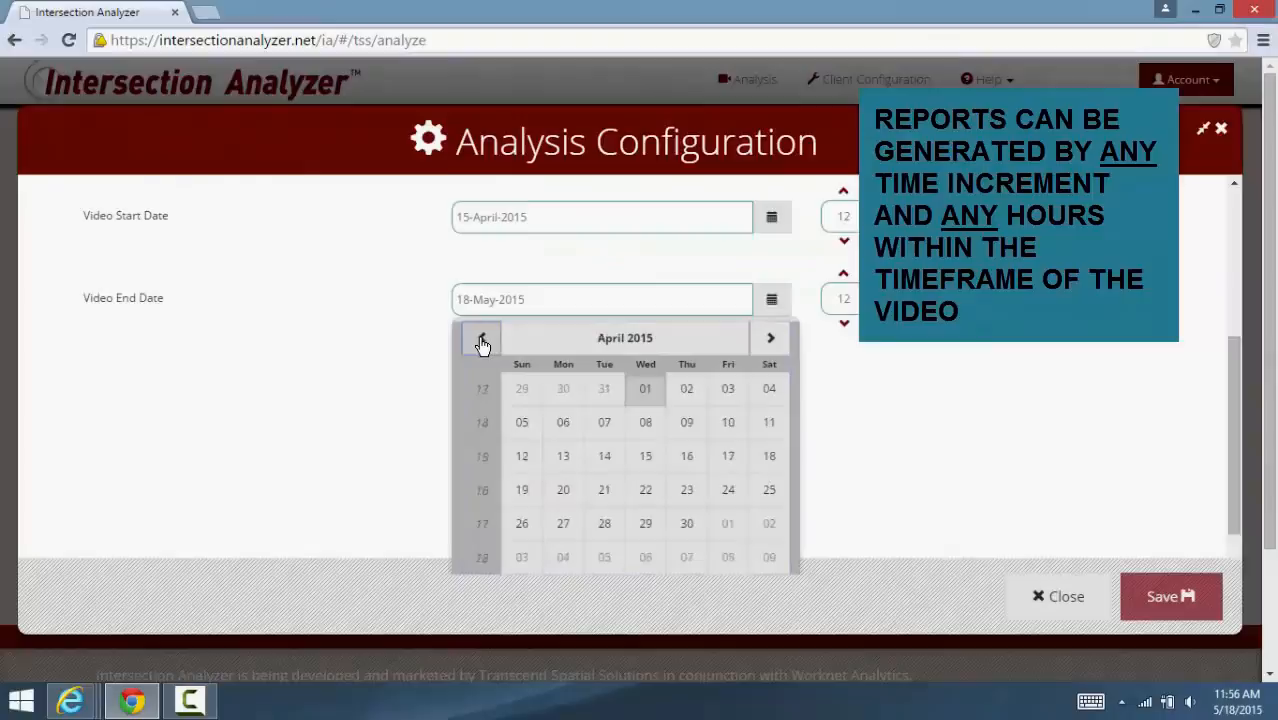
{"action": "left_click", "coordinate": [644, 456]}
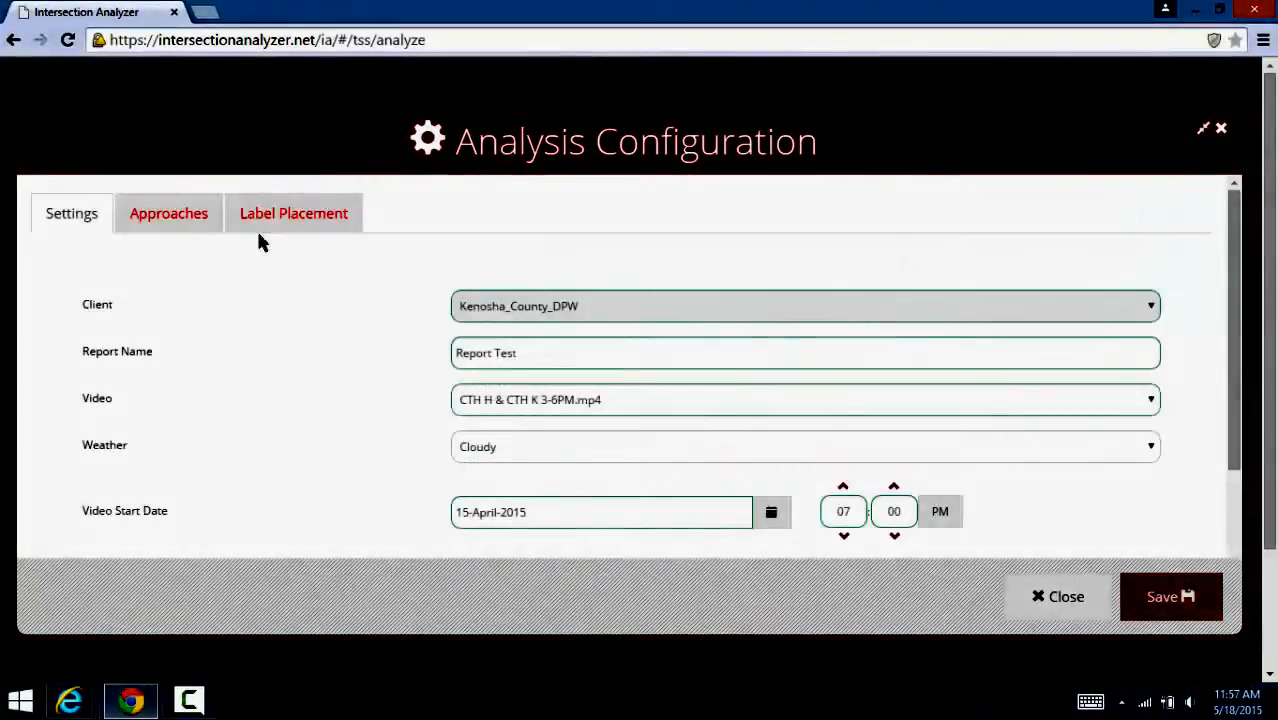
Step: Choose 4 Way Intersection as the intersection type in the approach settings
{"action": "left_click", "coordinate": [168, 212]}
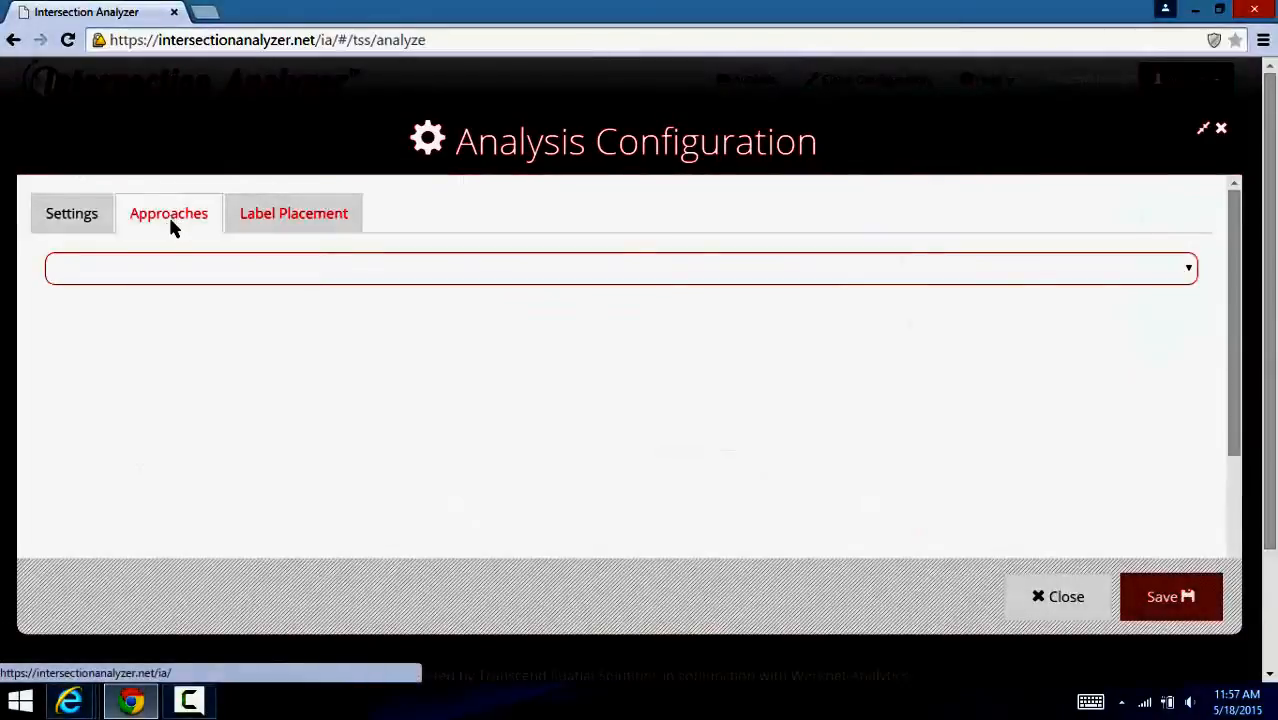
{"action": "left_click", "coordinate": [620, 268]}
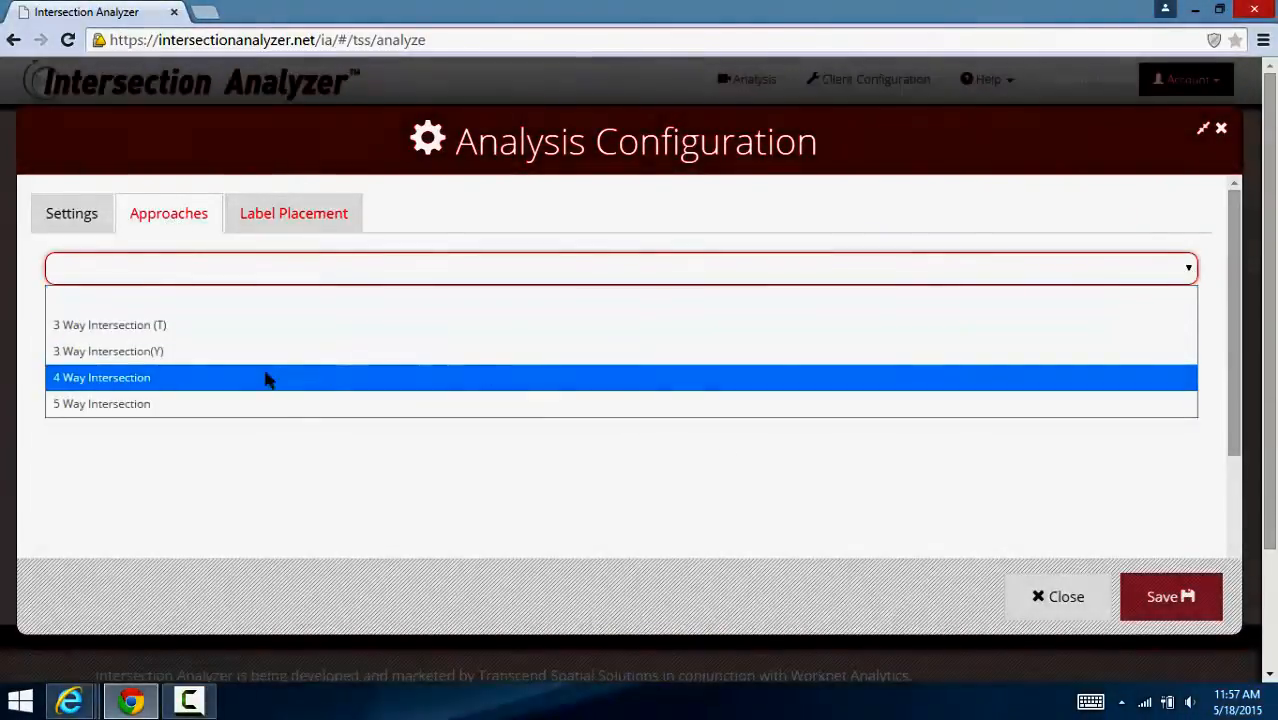
{"action": "left_click", "coordinate": [100, 376]}
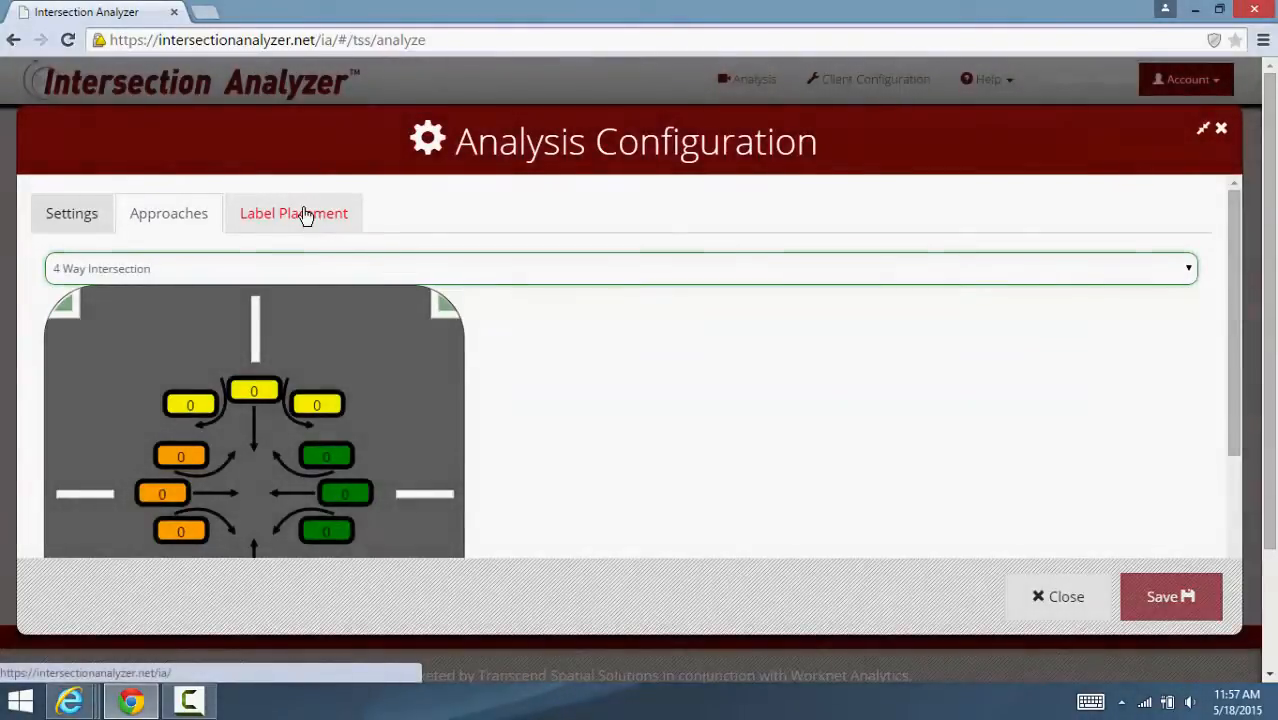
Step: Load the intersection video for labelling and select Approach A
{"action": "left_click", "coordinate": [292, 212]}
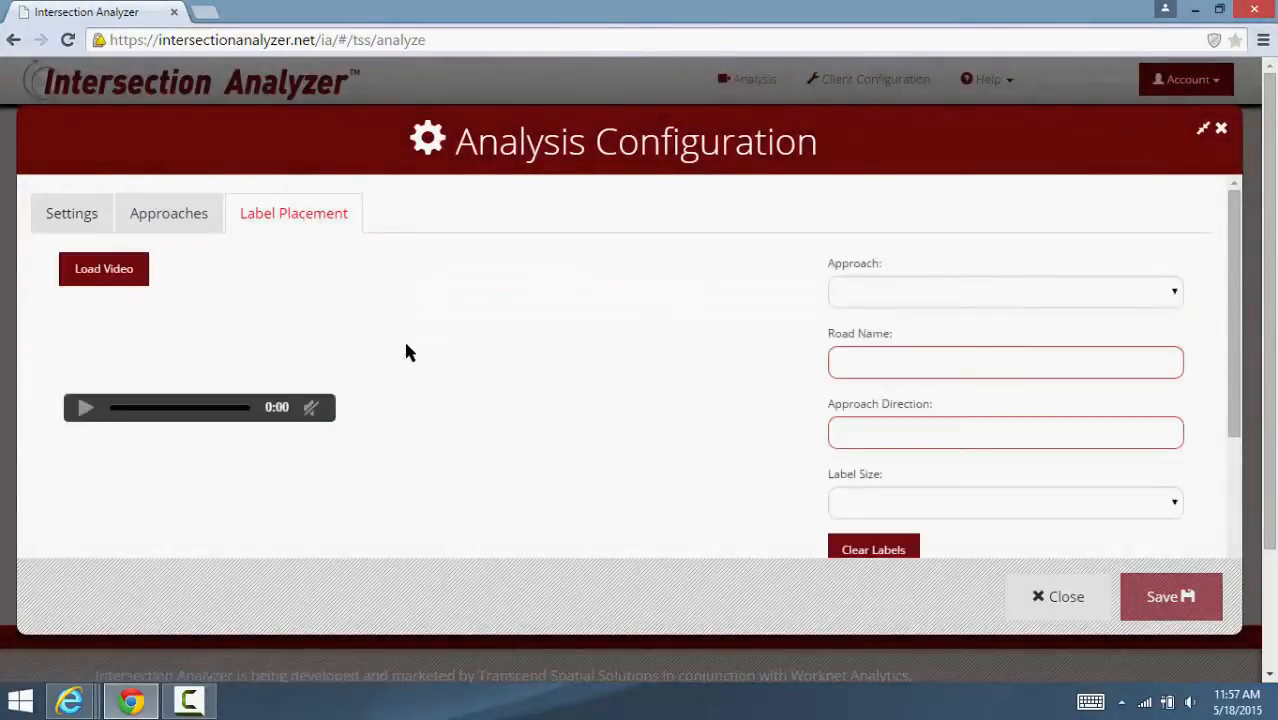
{"action": "left_click", "coordinate": [104, 268]}
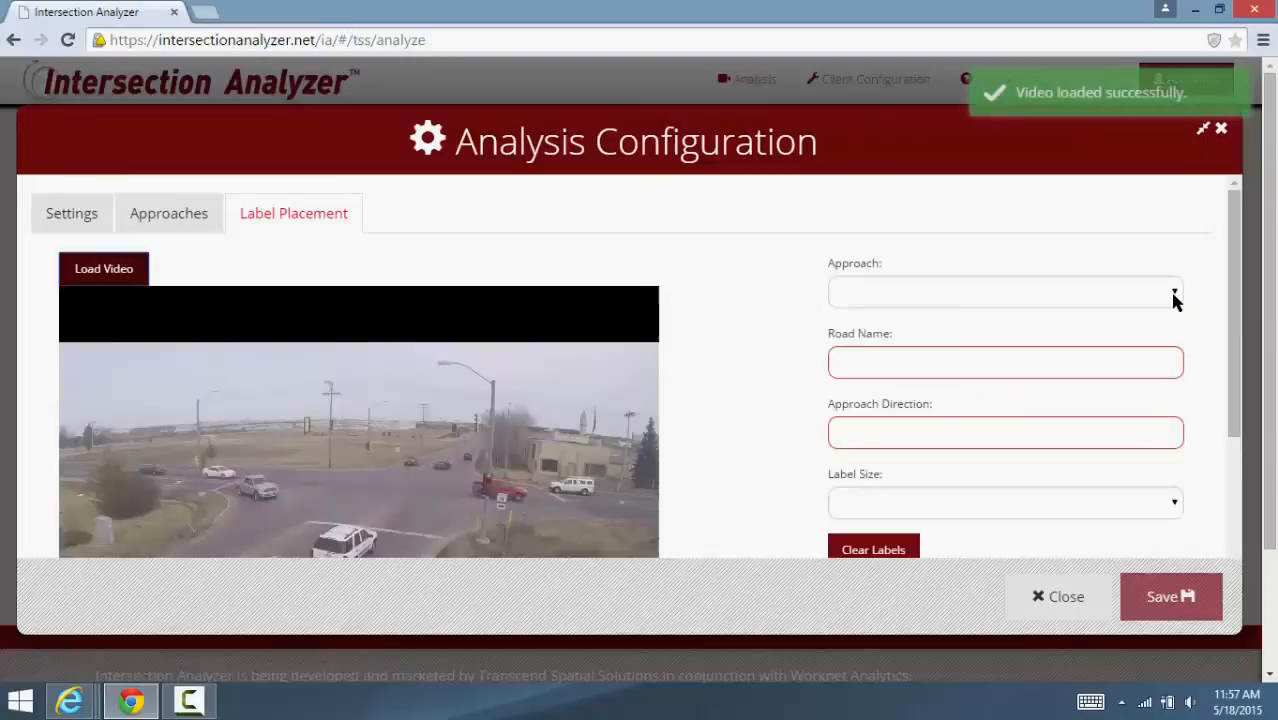
{"action": "left_click", "coordinate": [1004, 292]}
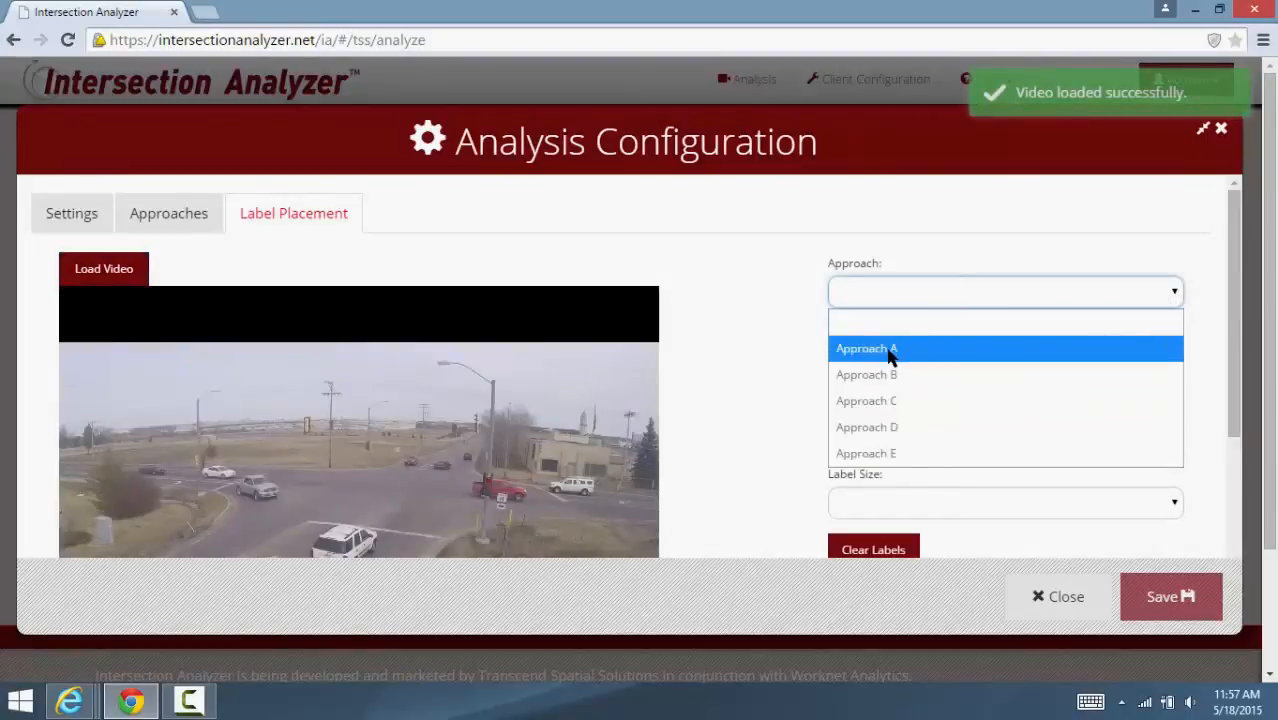
{"action": "left_click", "coordinate": [866, 348]}
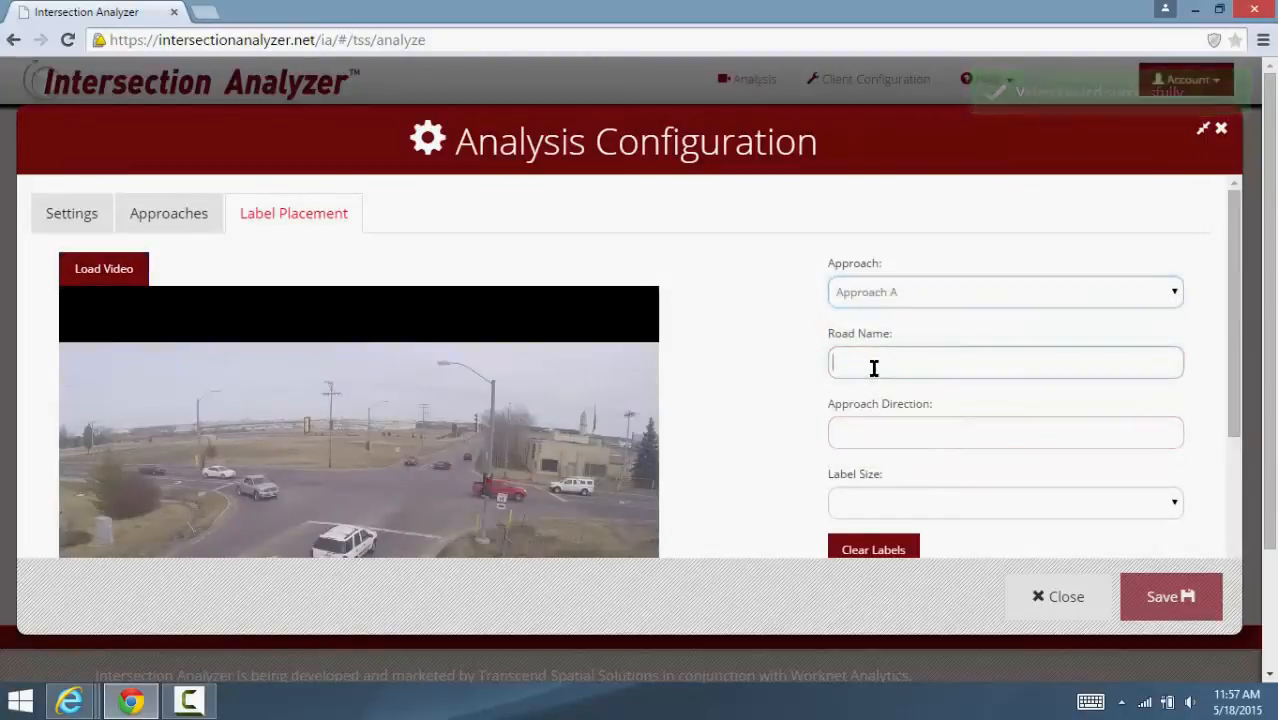
Step: Label Approach A as road 'Main' heading North with a Medium label placed on the video
{"action": "type", "text": "M"}
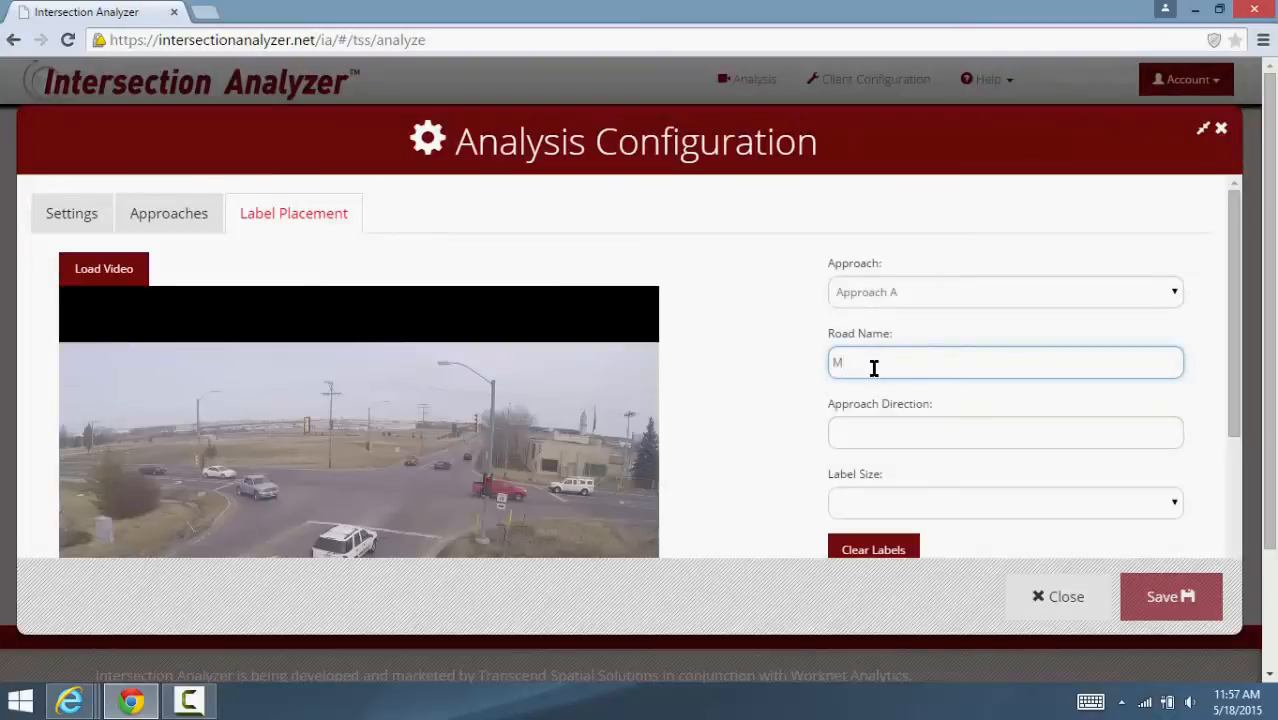
{"action": "type", "text": "ain"}
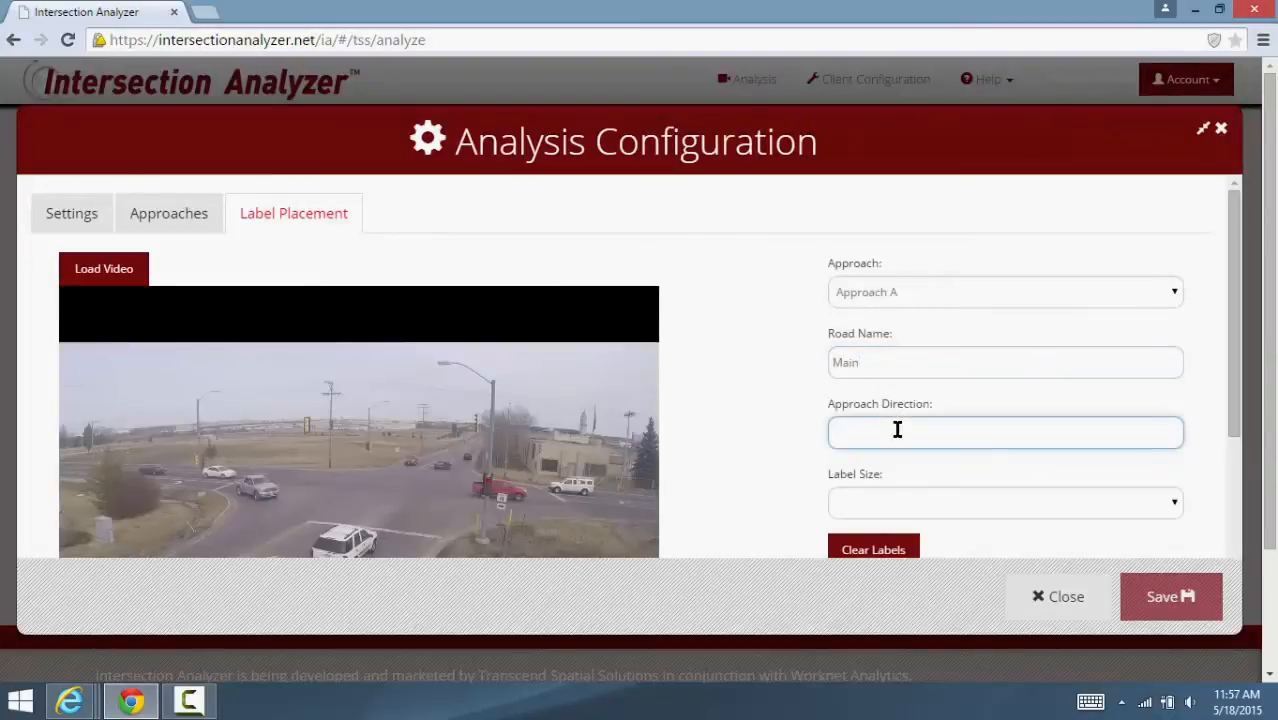
{"action": "type", "text": "North"}
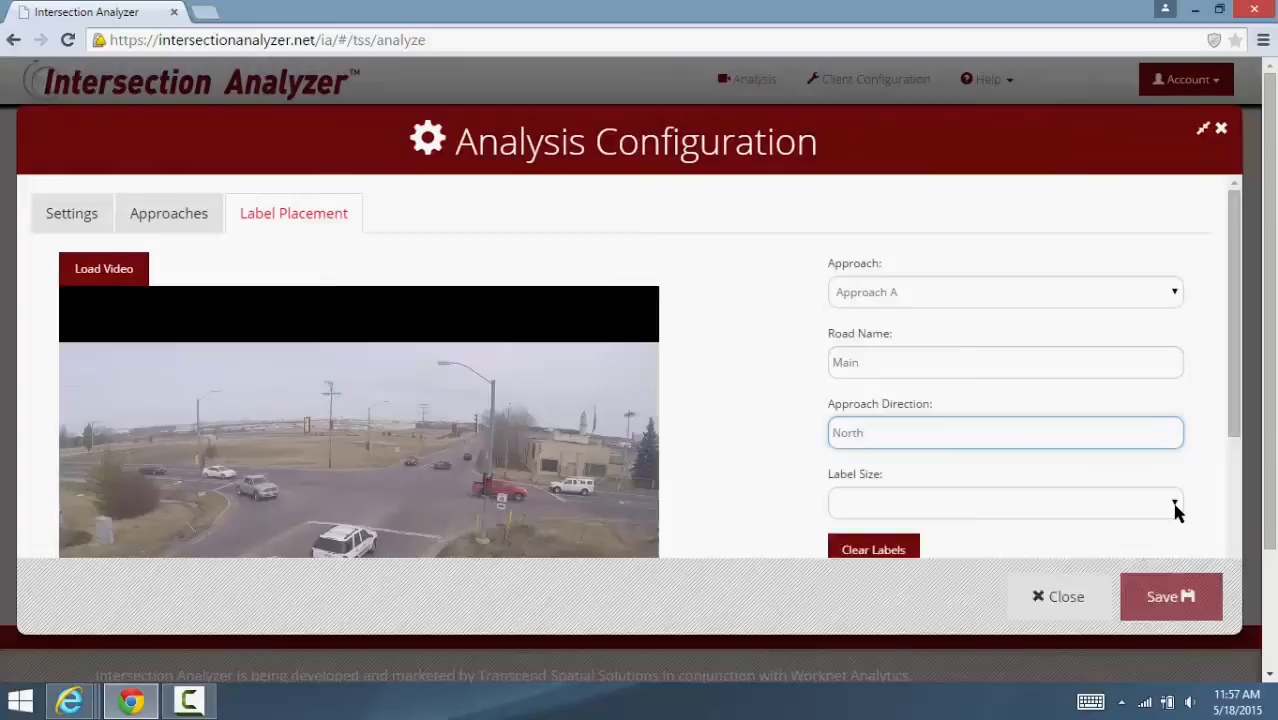
{"action": "left_click", "coordinate": [1004, 502]}
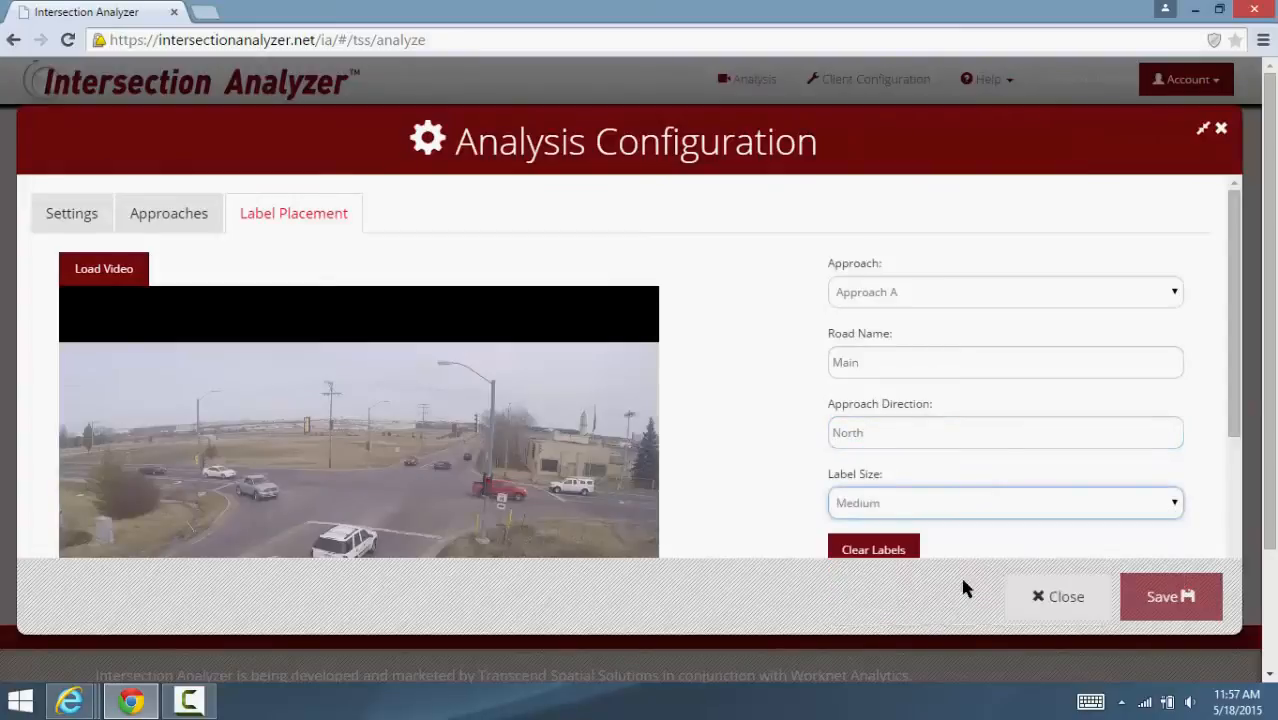
{"action": "scroll", "scroll_direction": "down", "scroll_amount": 3}
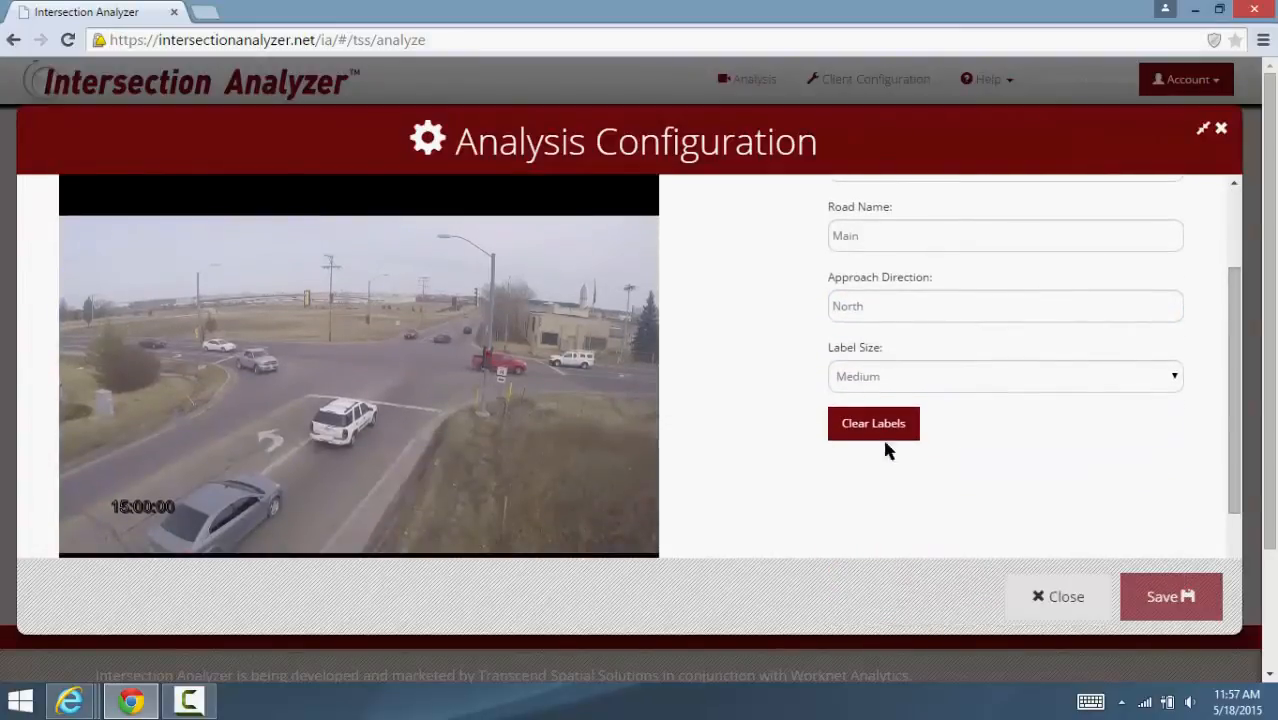
{"action": "left_click", "coordinate": [350, 404]}
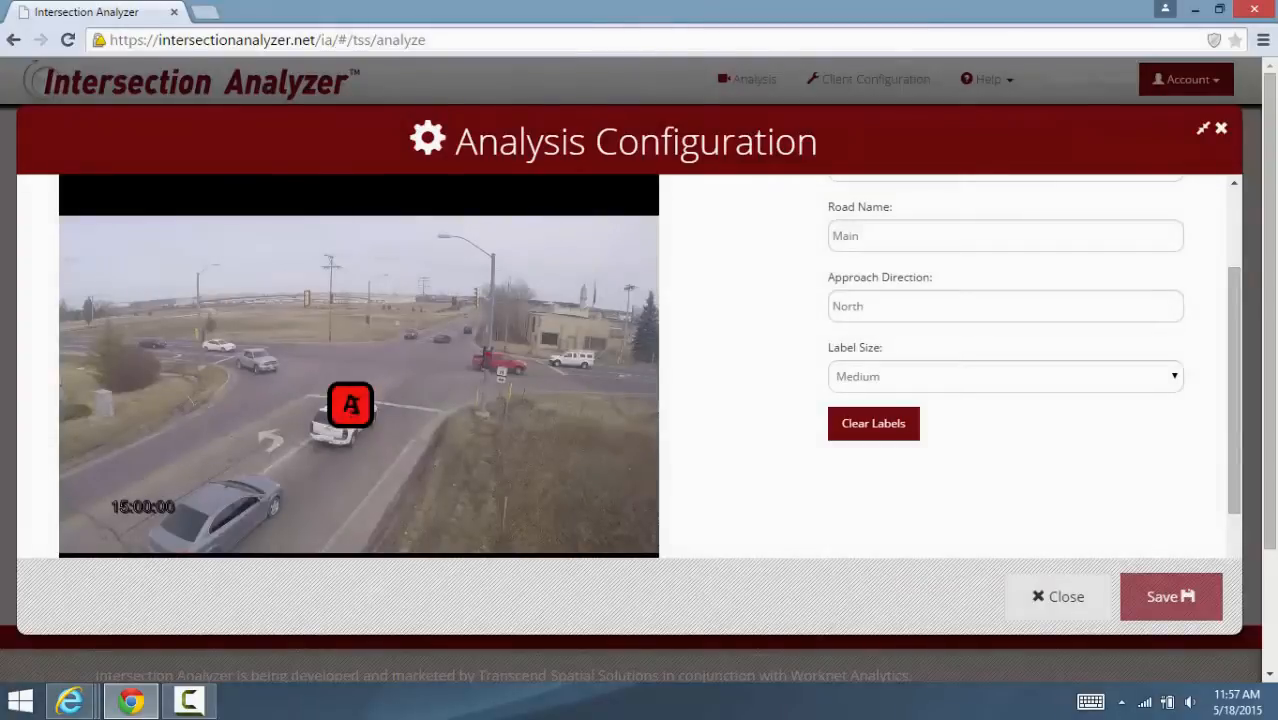
{"action": "left_click", "coordinate": [1170, 596]}
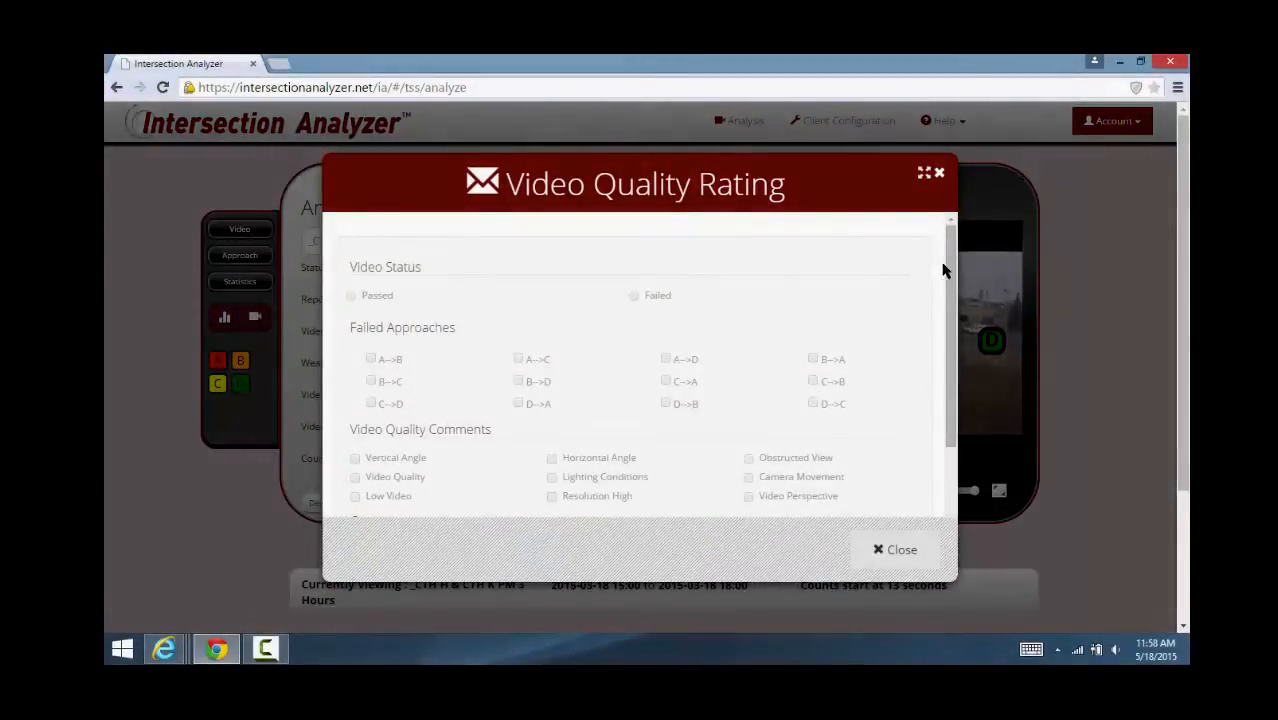
Step: Look through the Video Quality Rating options and dismiss the form
{"action": "scroll", "scroll_direction": "down", "scroll_amount": 3}
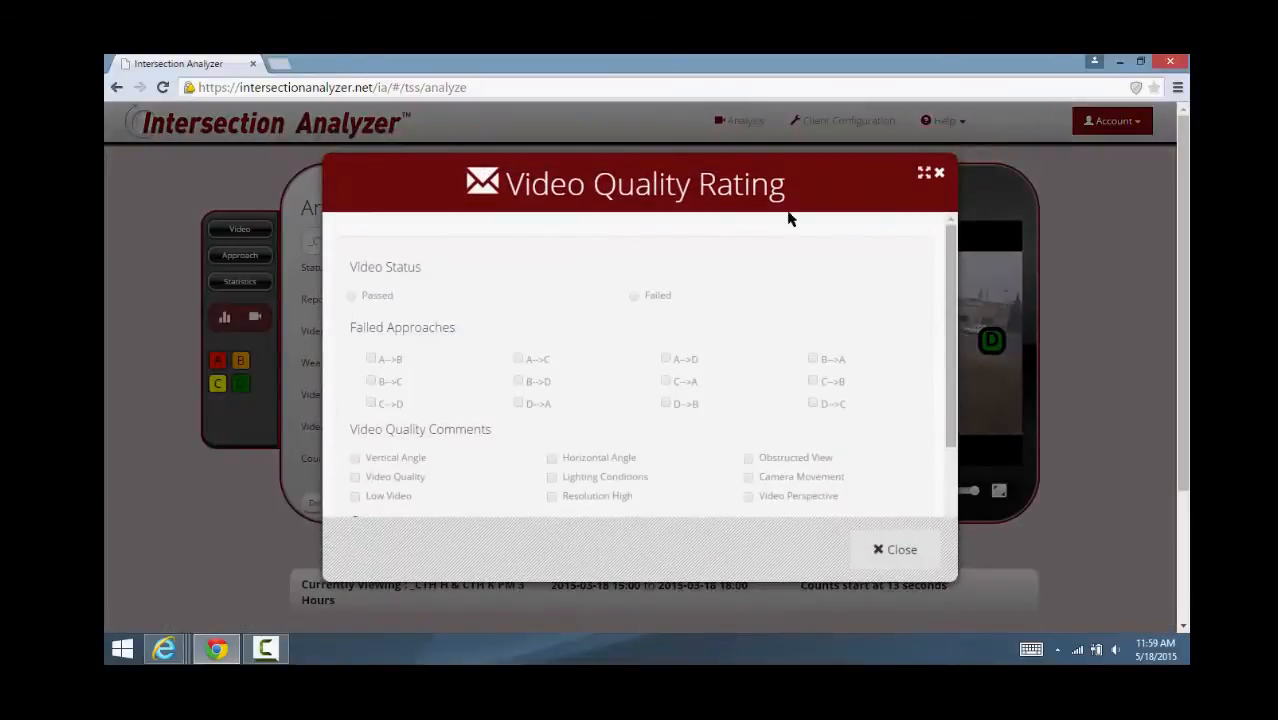
{"action": "left_click", "coordinate": [900, 548]}
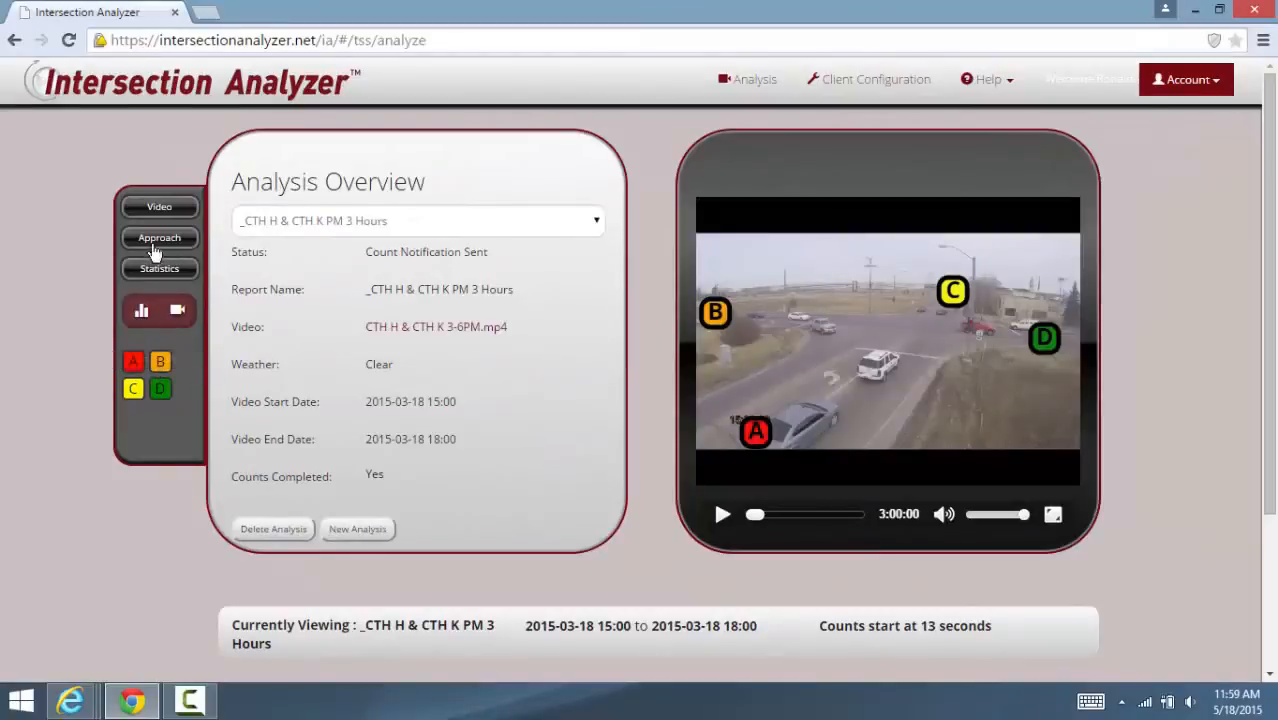
Step: Show the approach turning-movement count diagram and bring up the Generate a Report form
{"action": "left_click", "coordinate": [160, 236]}
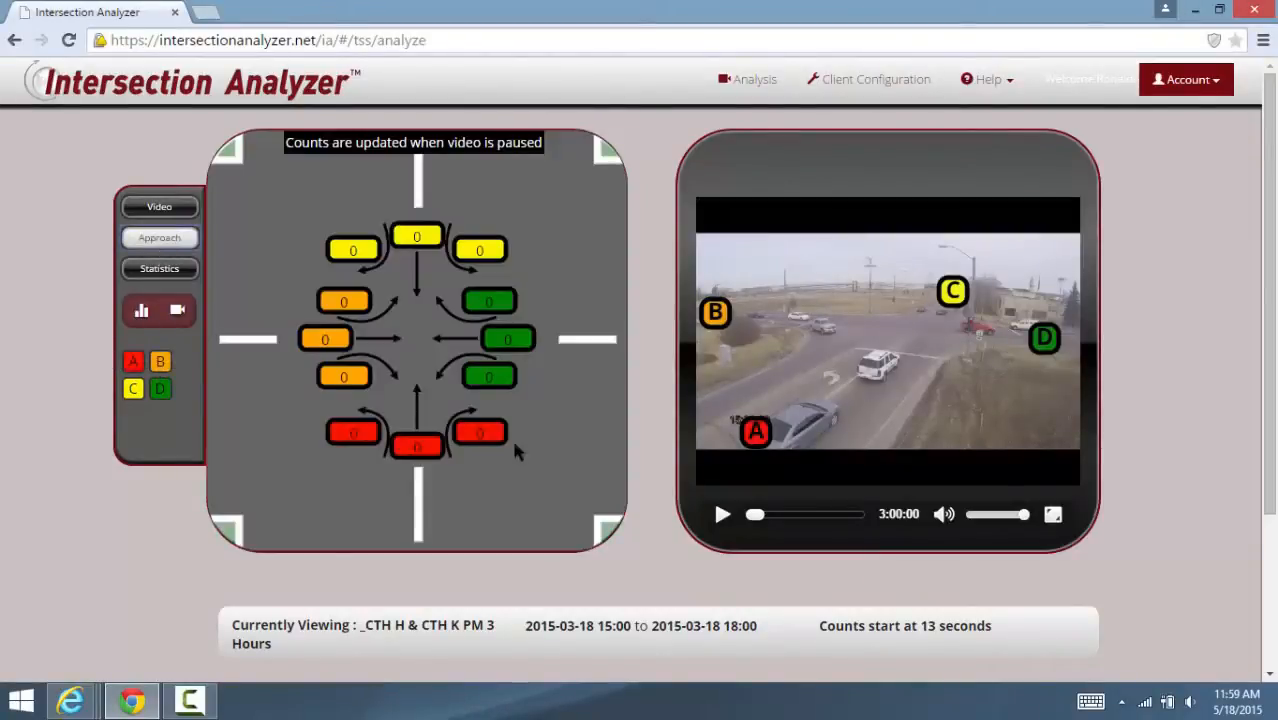
{"action": "left_click", "coordinate": [722, 514]}
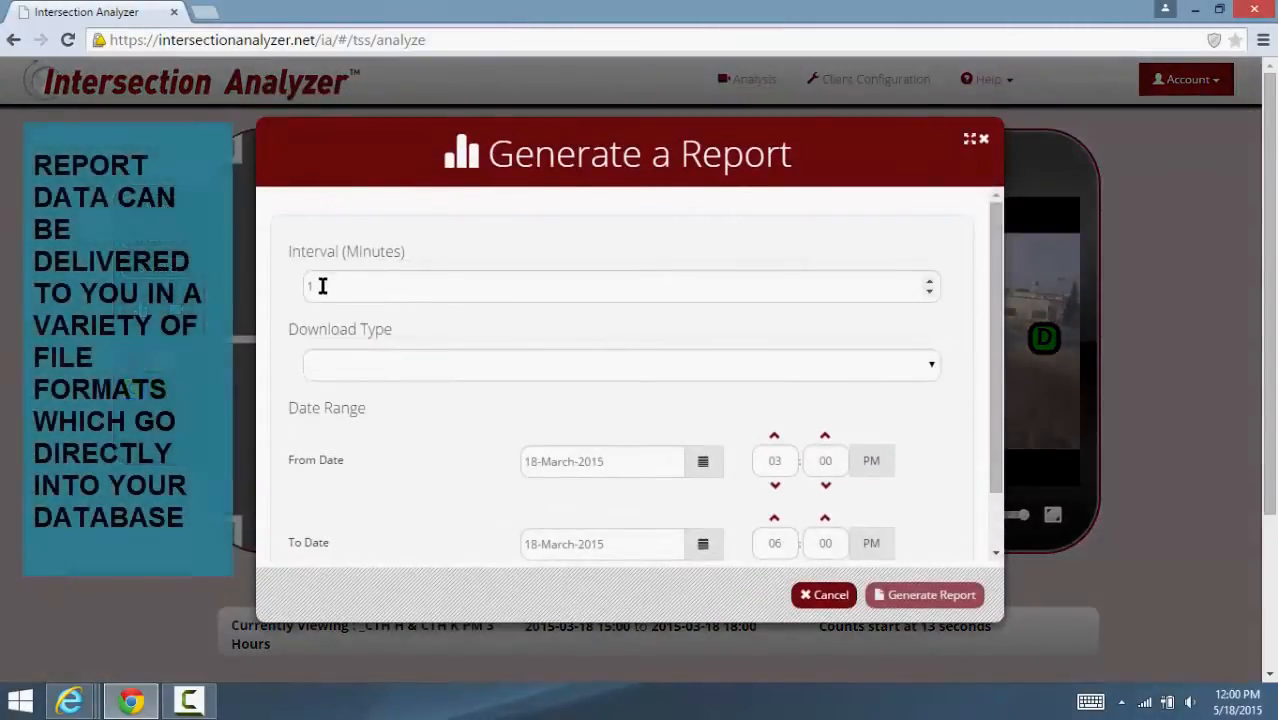
Step: Set the report interval to 5 minutes and the download type to PDF
{"action": "left_click", "coordinate": [616, 288]}
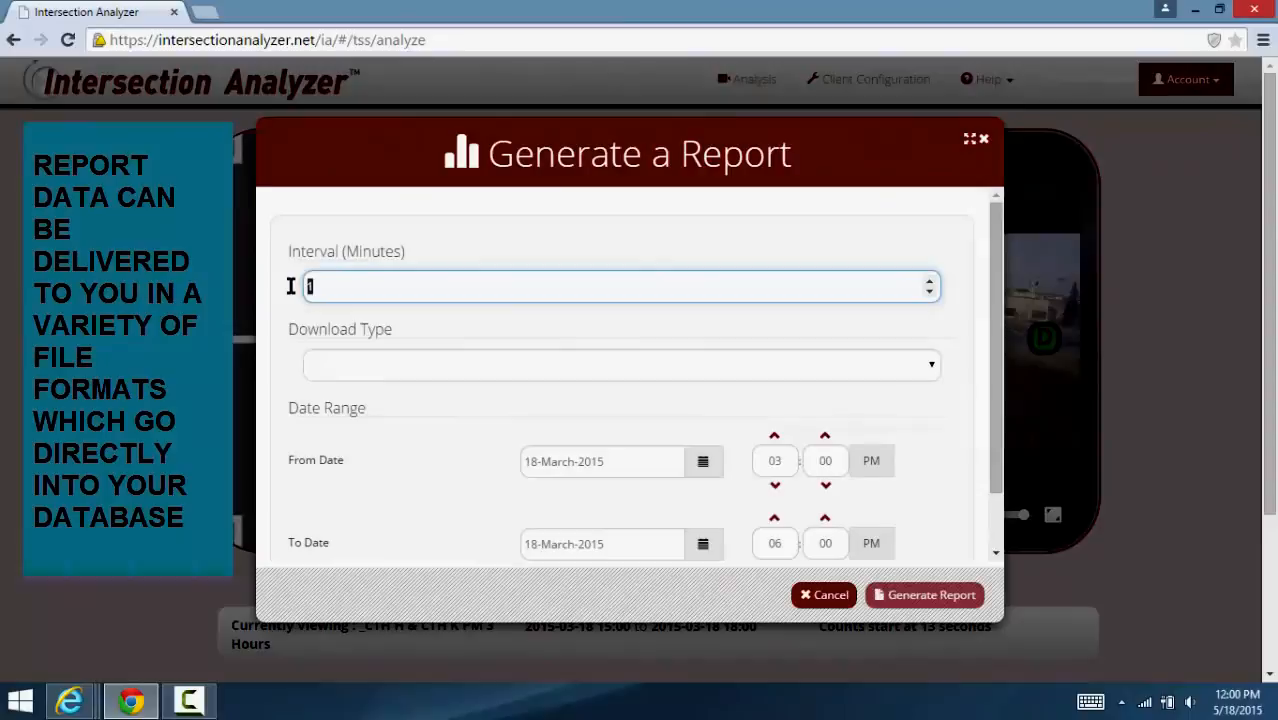
{"action": "type", "text": "5"}
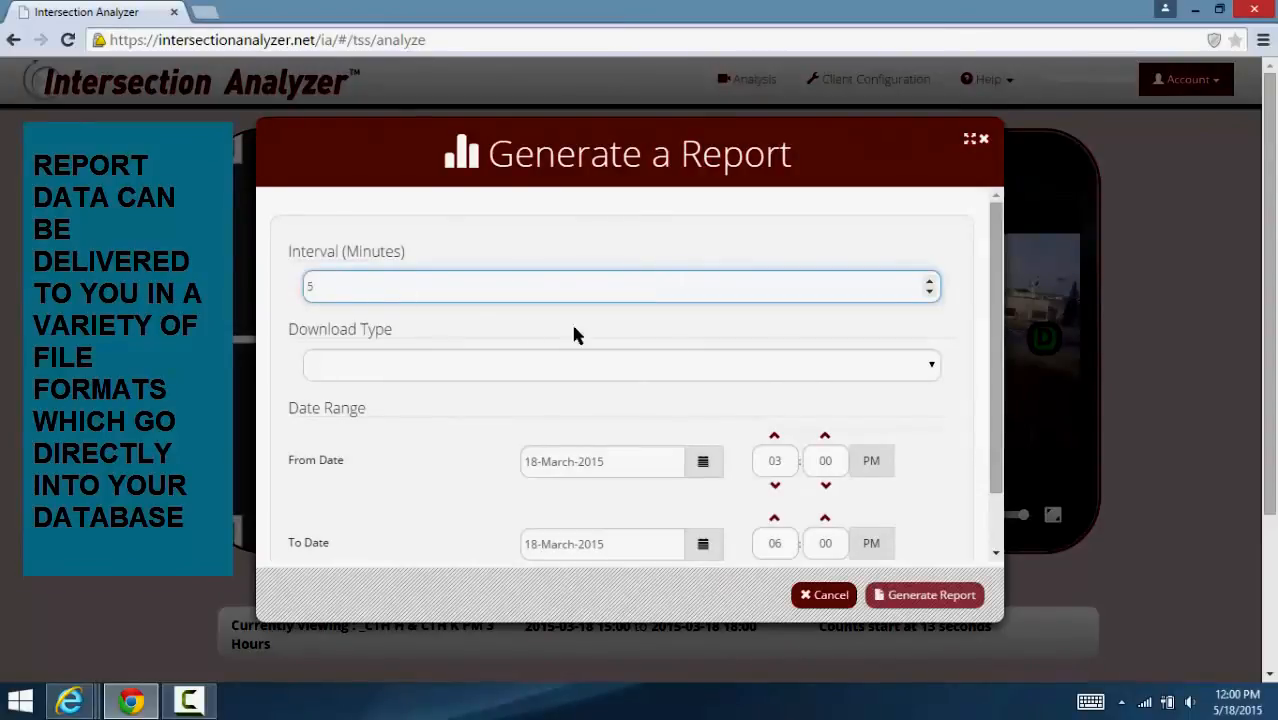
{"action": "left_click", "coordinate": [620, 364]}
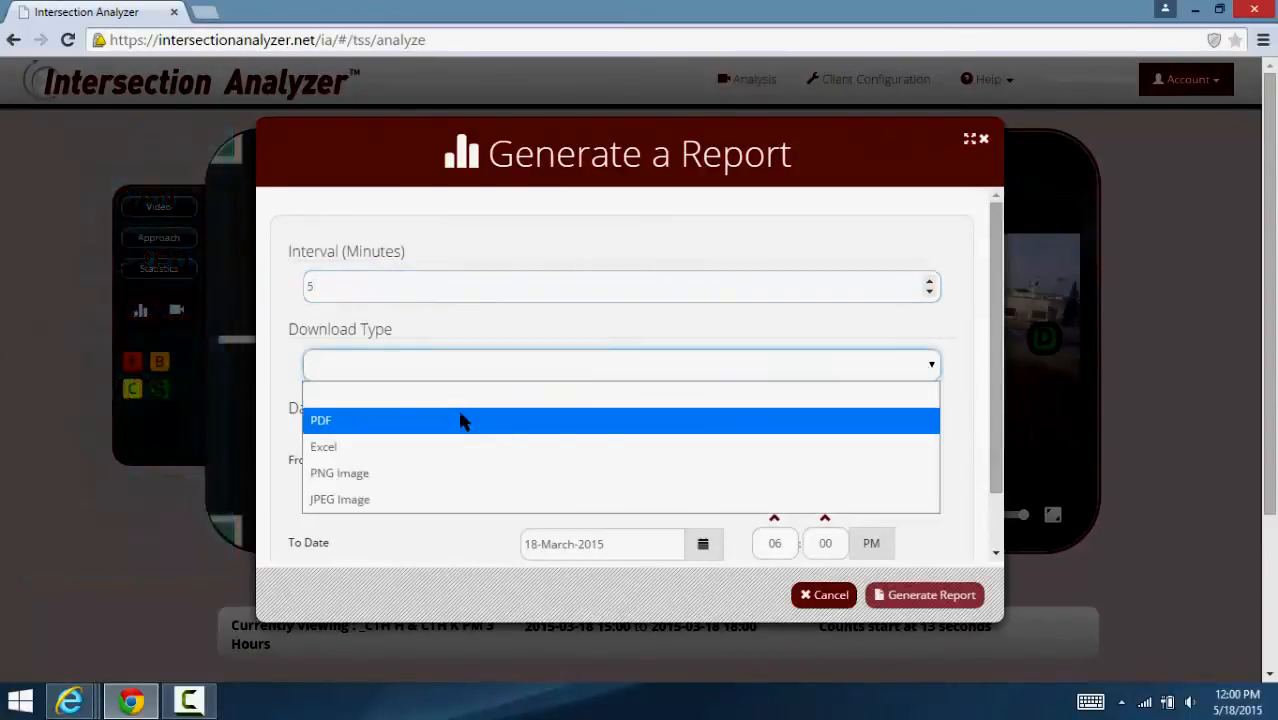
{"action": "left_click", "coordinate": [320, 420]}
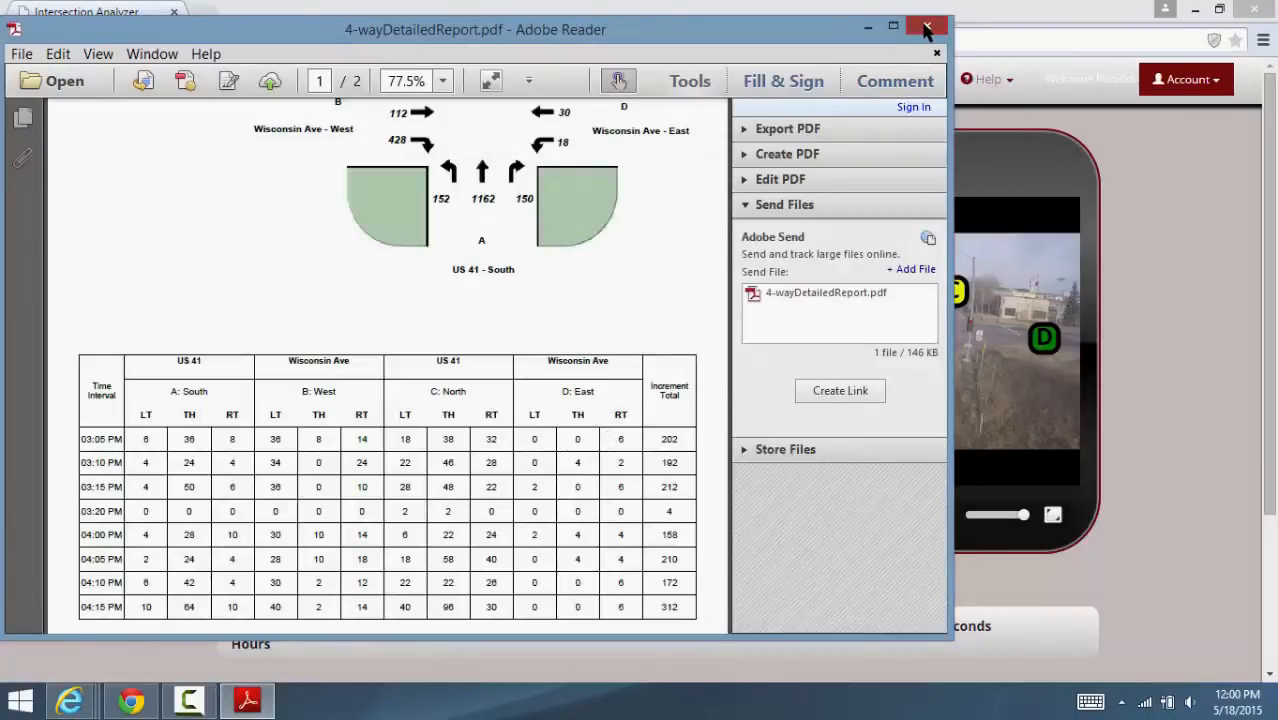
Step: Close the 4-wayDetailedReport.pdf in Adobe Reader
{"action": "left_click", "coordinate": [926, 26]}
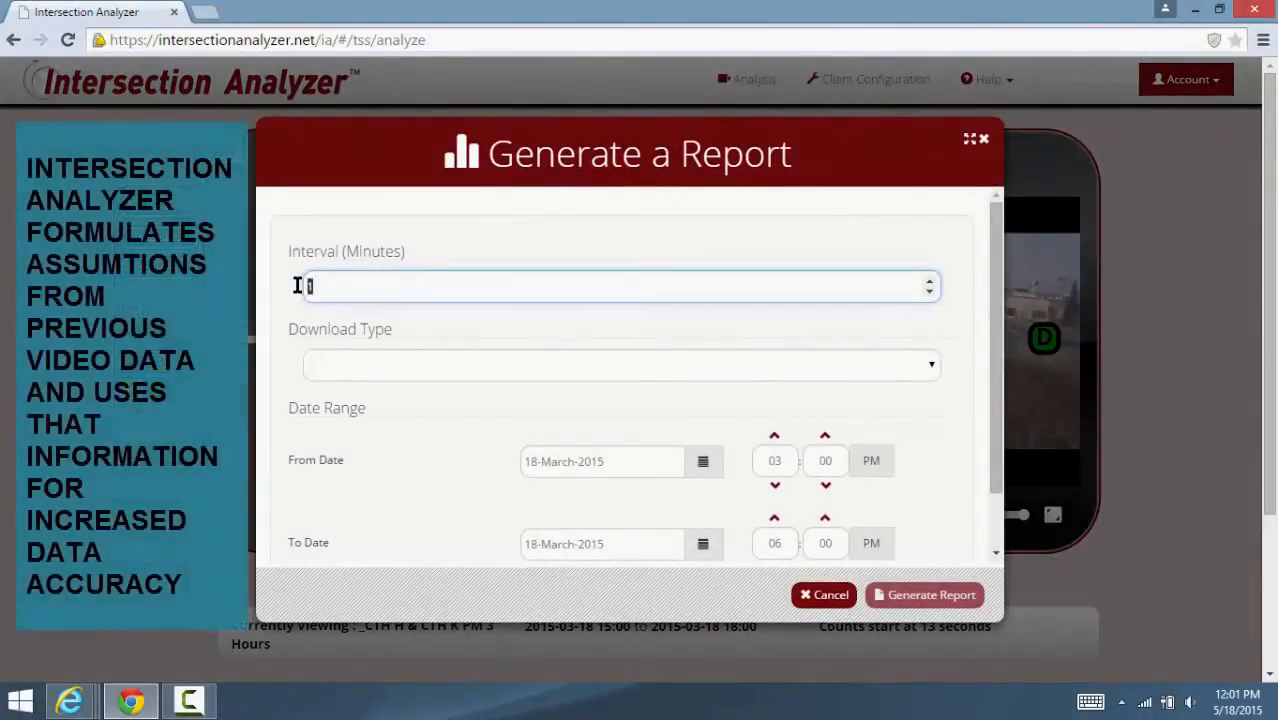
Step: Generate the 10-minute Excel detailed report and open the downloaded 4-wayDetailedReport.xlsx
{"action": "type", "text": "10"}
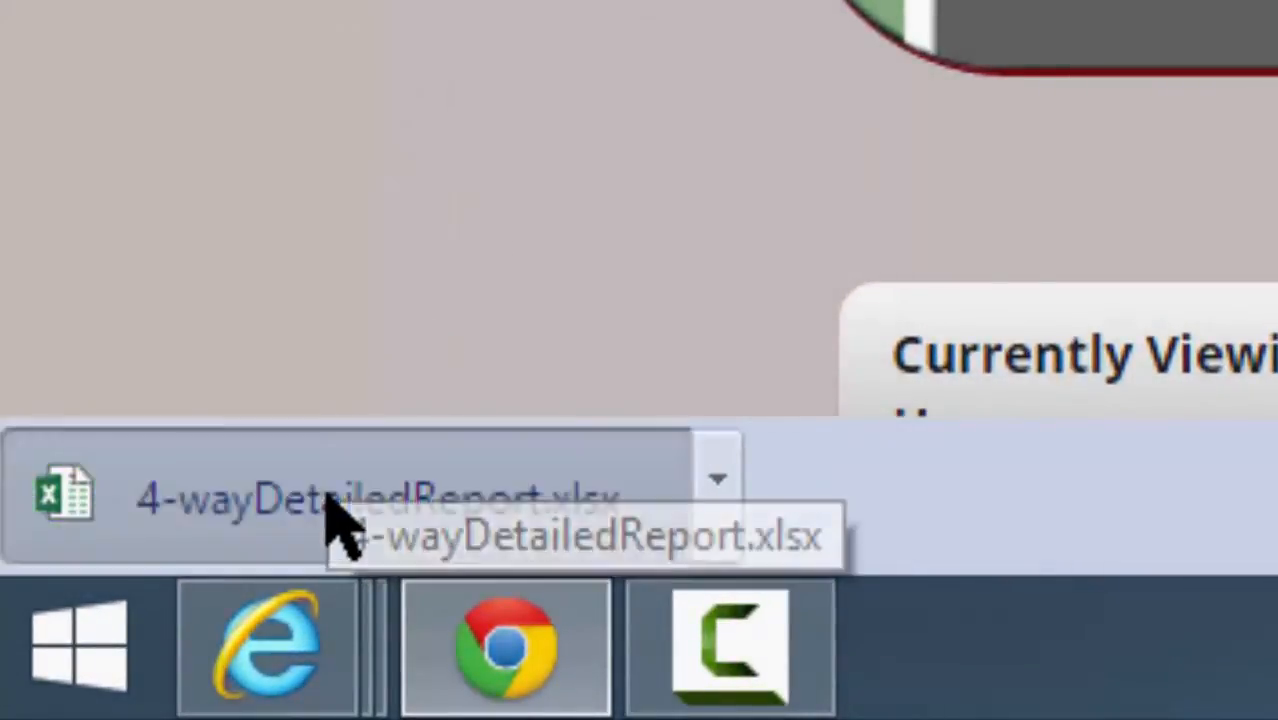
{"action": "left_click", "coordinate": [340, 496]}
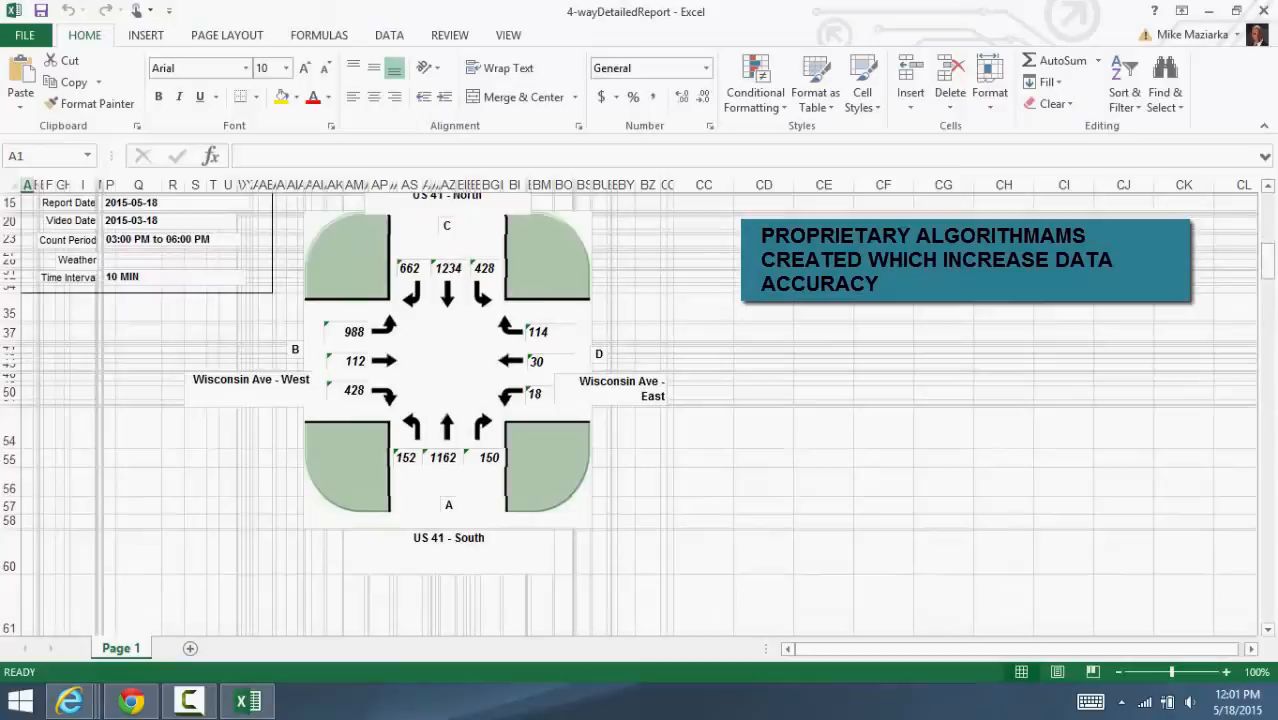
Step: Scroll through the 4-wayDetailedReport workbook's count diagram and details, then close Excel
{"action": "scroll", "scroll_direction": "down", "scroll_amount": 3}
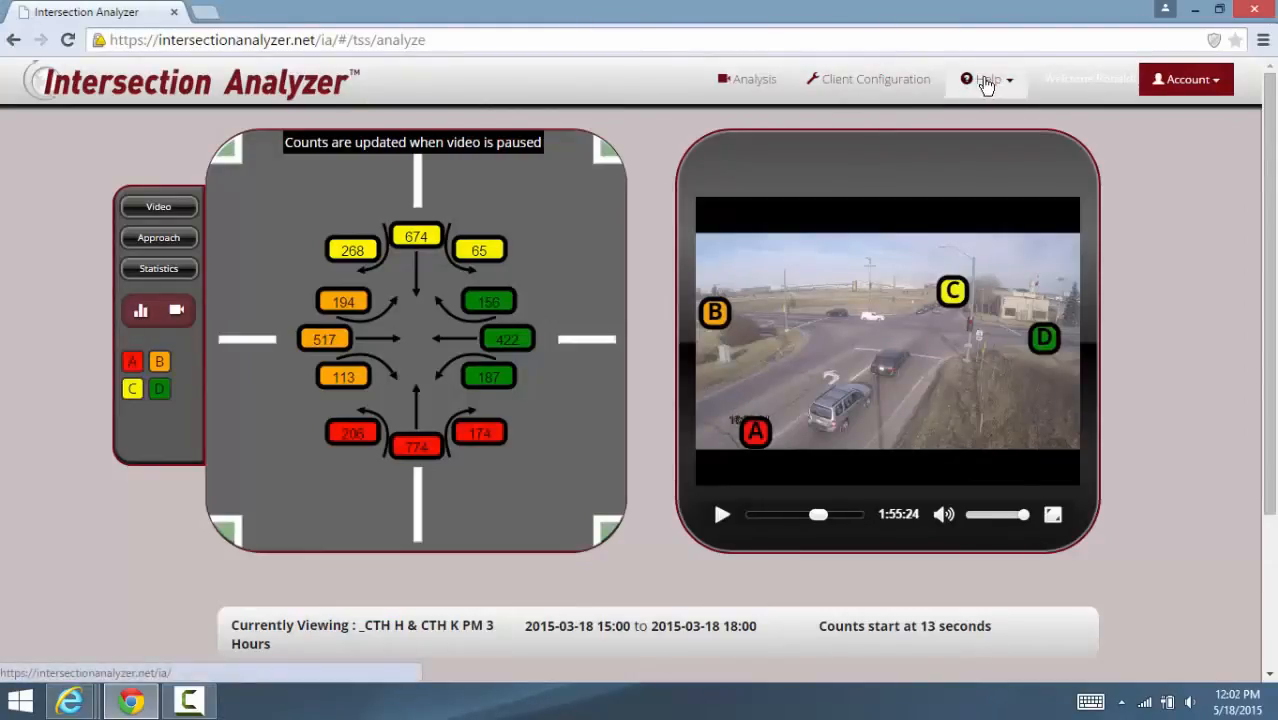
Step: Browse the online help's Getting Started section to the User Roles topic
{"action": "left_click", "coordinate": [988, 80]}
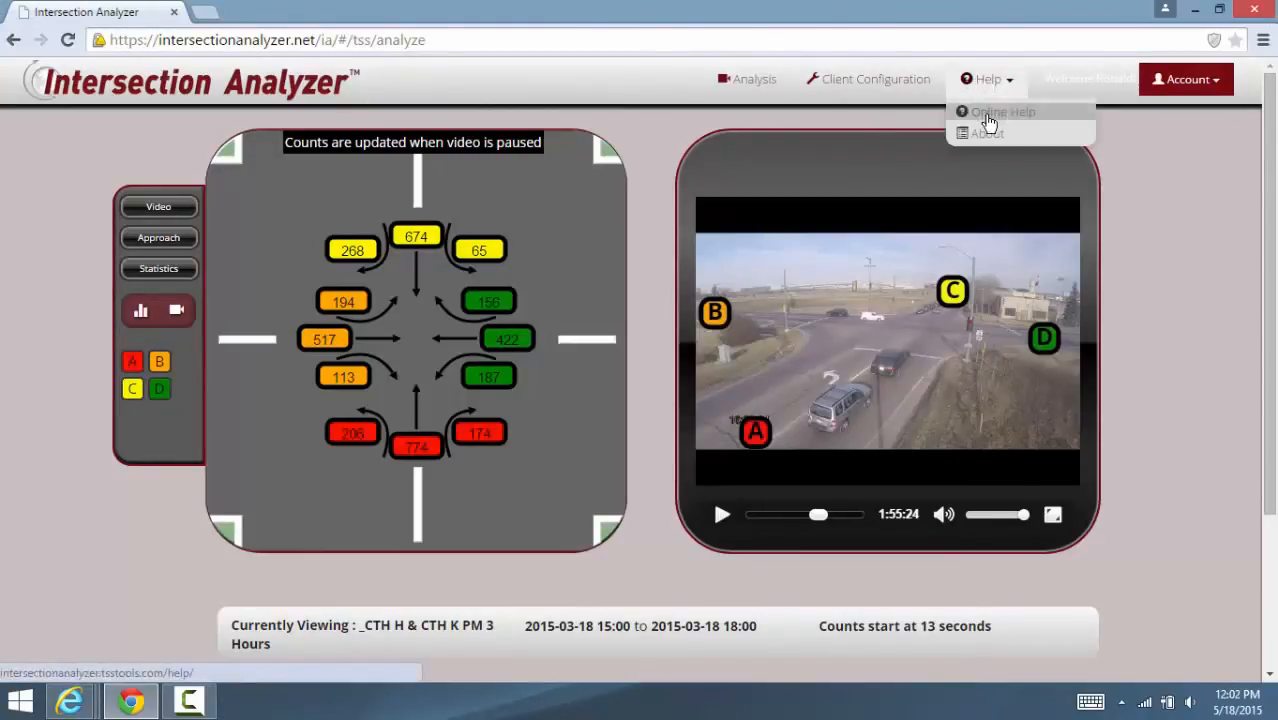
{"action": "left_click", "coordinate": [1004, 112]}
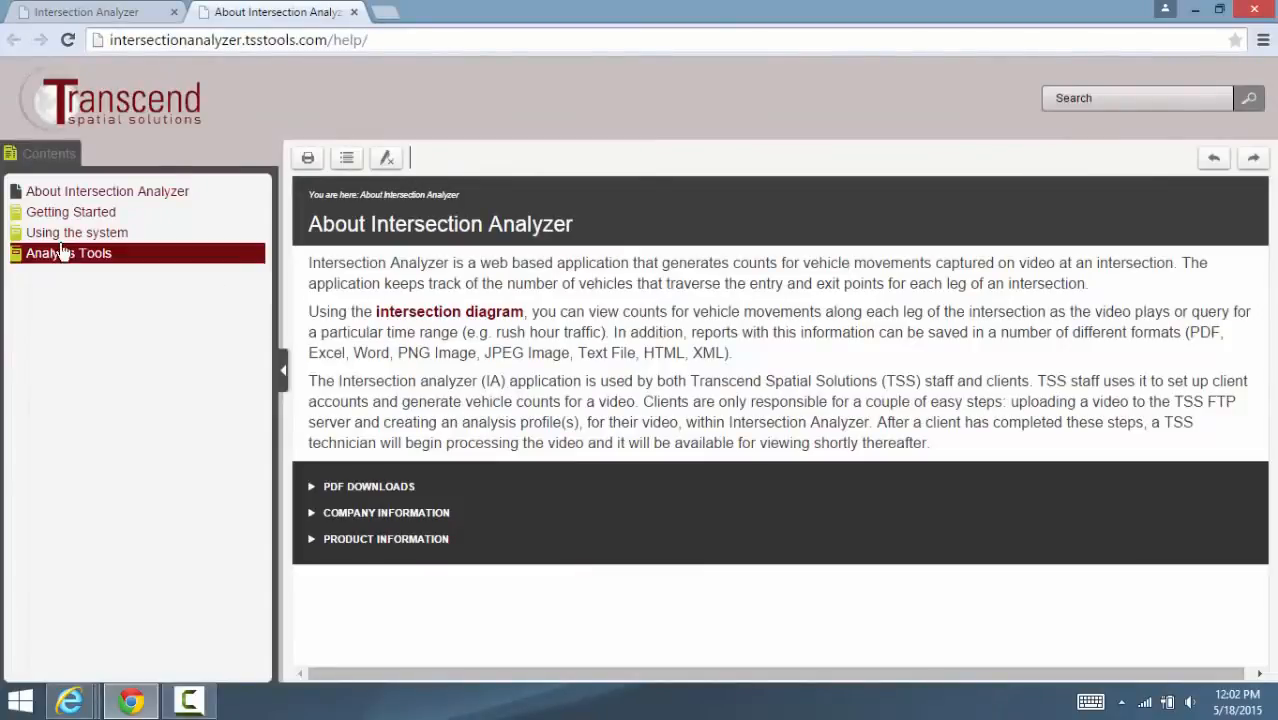
{"action": "left_click", "coordinate": [70, 212]}
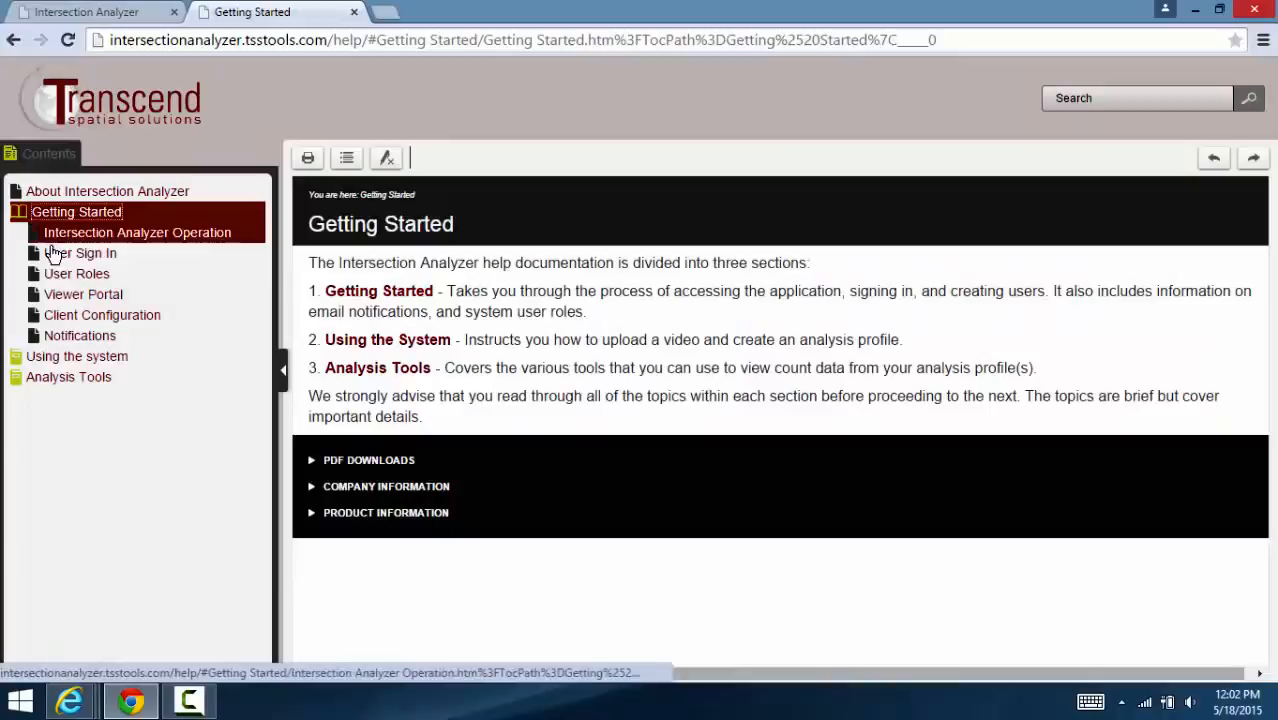
{"action": "left_click", "coordinate": [76, 272]}
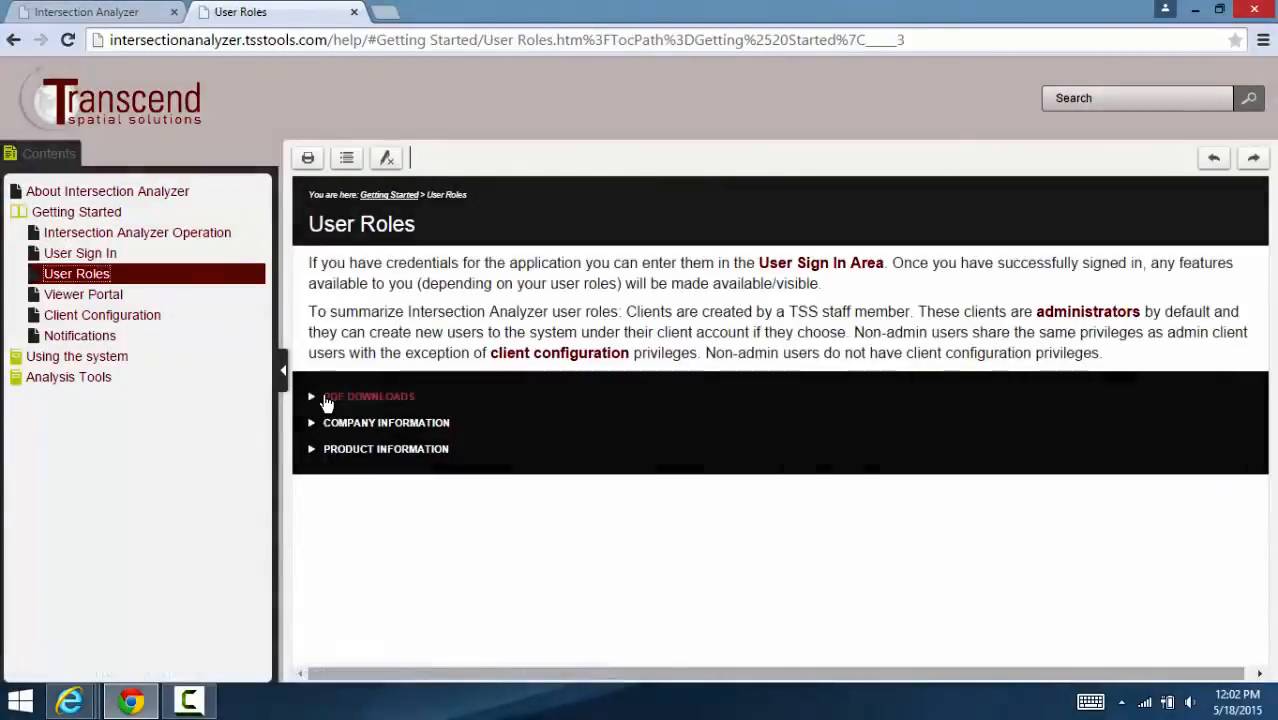
{"action": "left_click", "coordinate": [368, 396]}
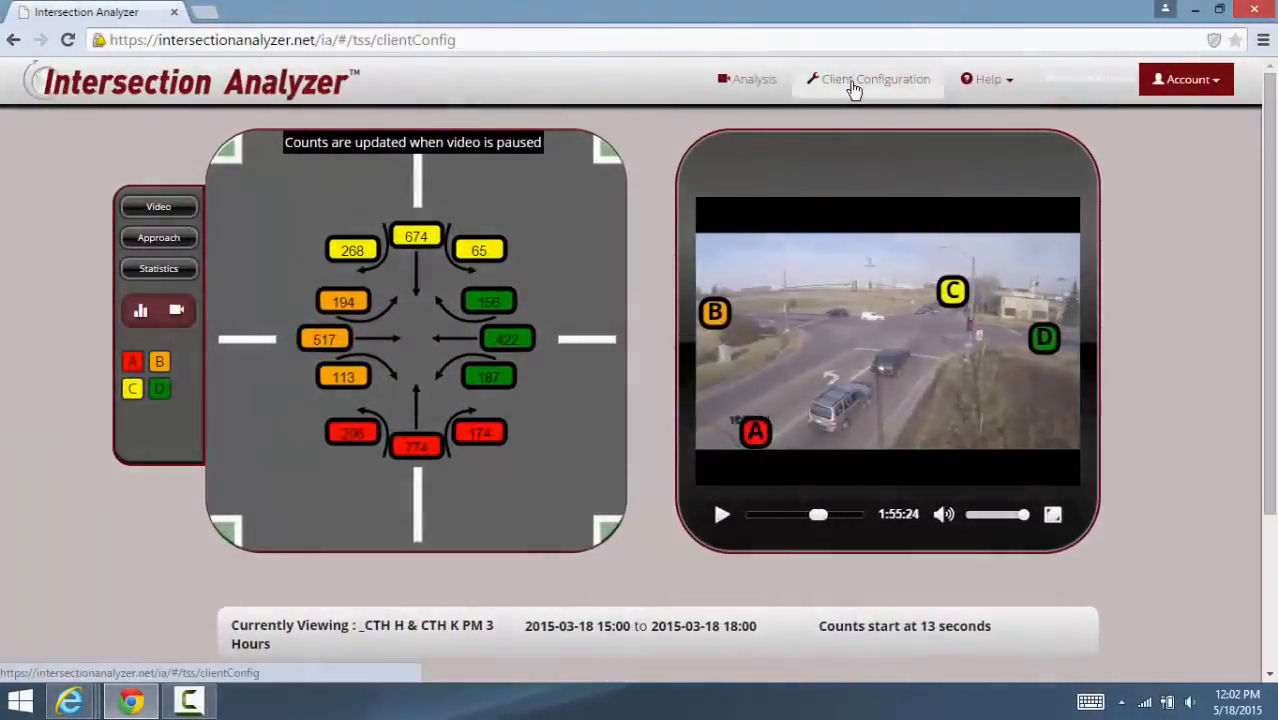
Step: Show the Users list in Client Configuration for Kenosha County DPW
{"action": "left_click", "coordinate": [876, 80]}
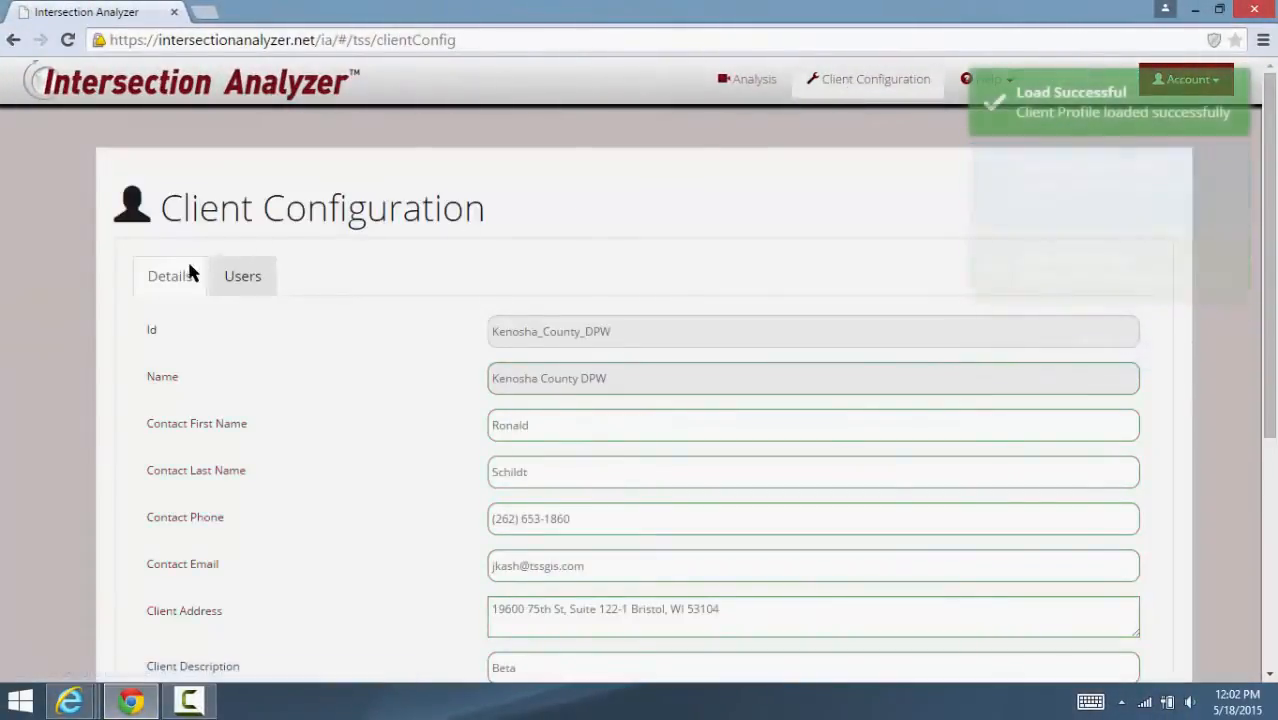
{"action": "scroll", "scroll_direction": "down", "scroll_amount": 3}
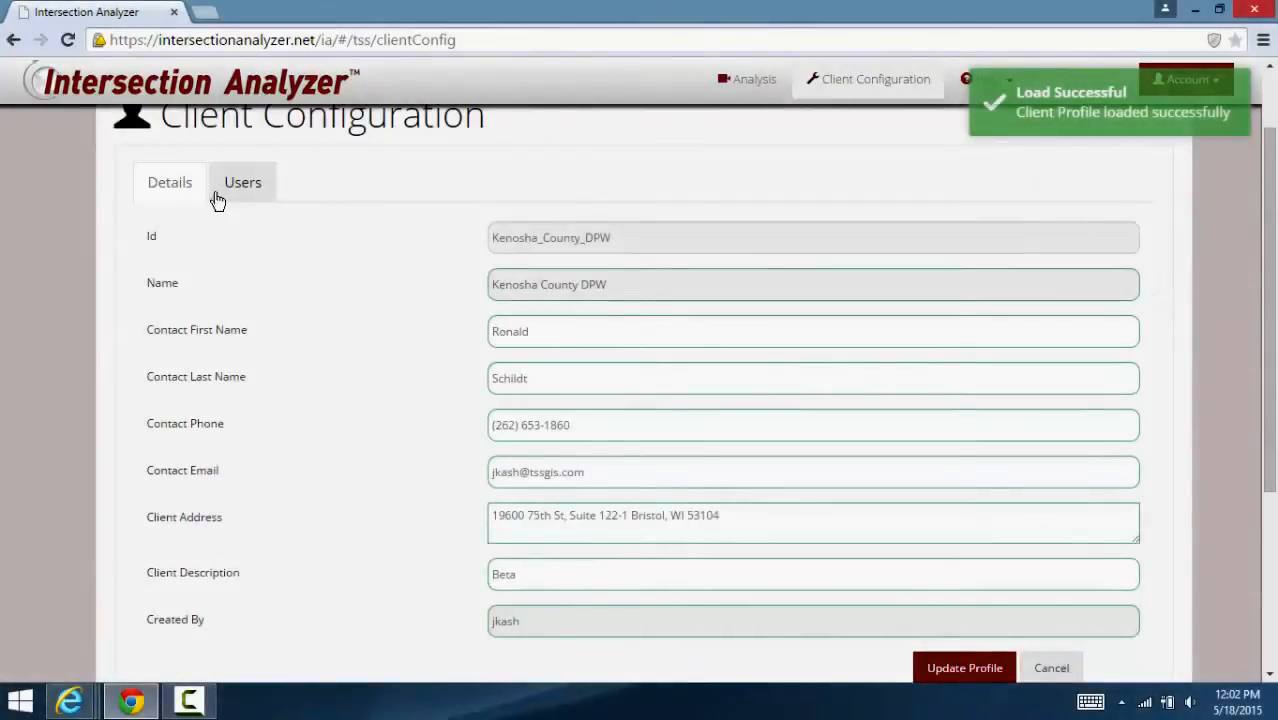
{"action": "left_click", "coordinate": [242, 182]}
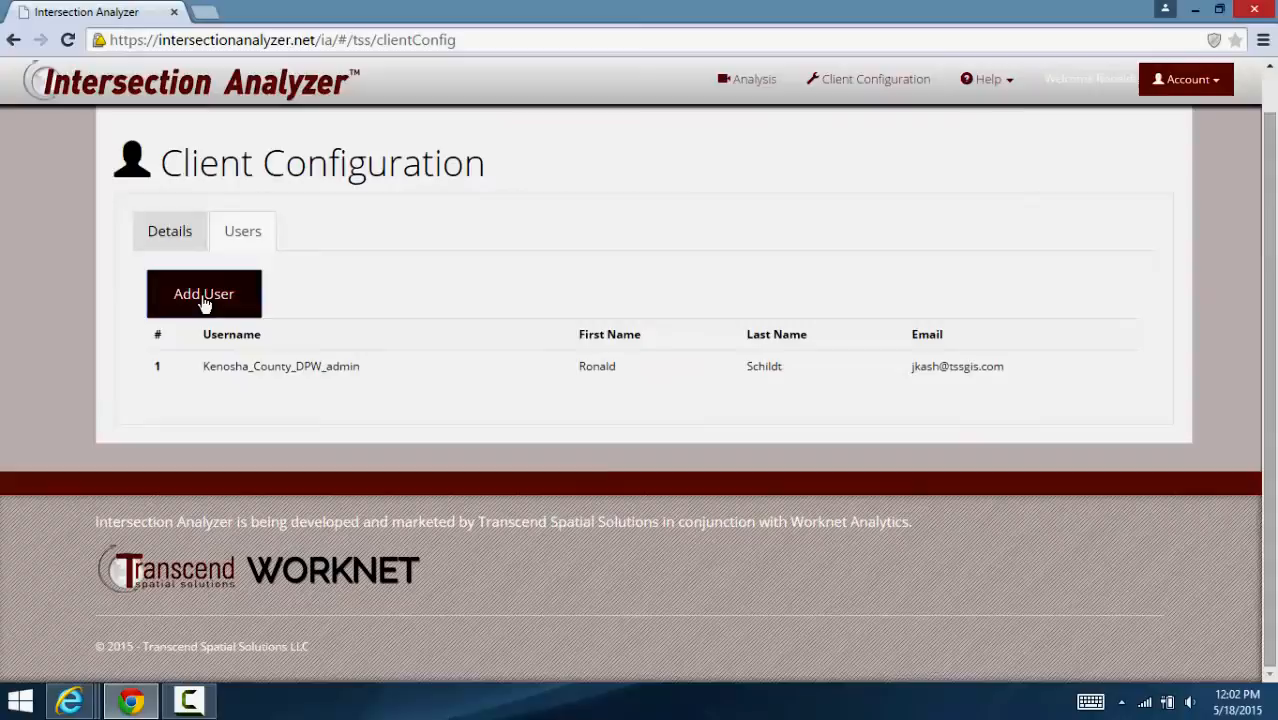
Step: Add a new user with the User Name 'Test User'
{"action": "left_click", "coordinate": [204, 292]}
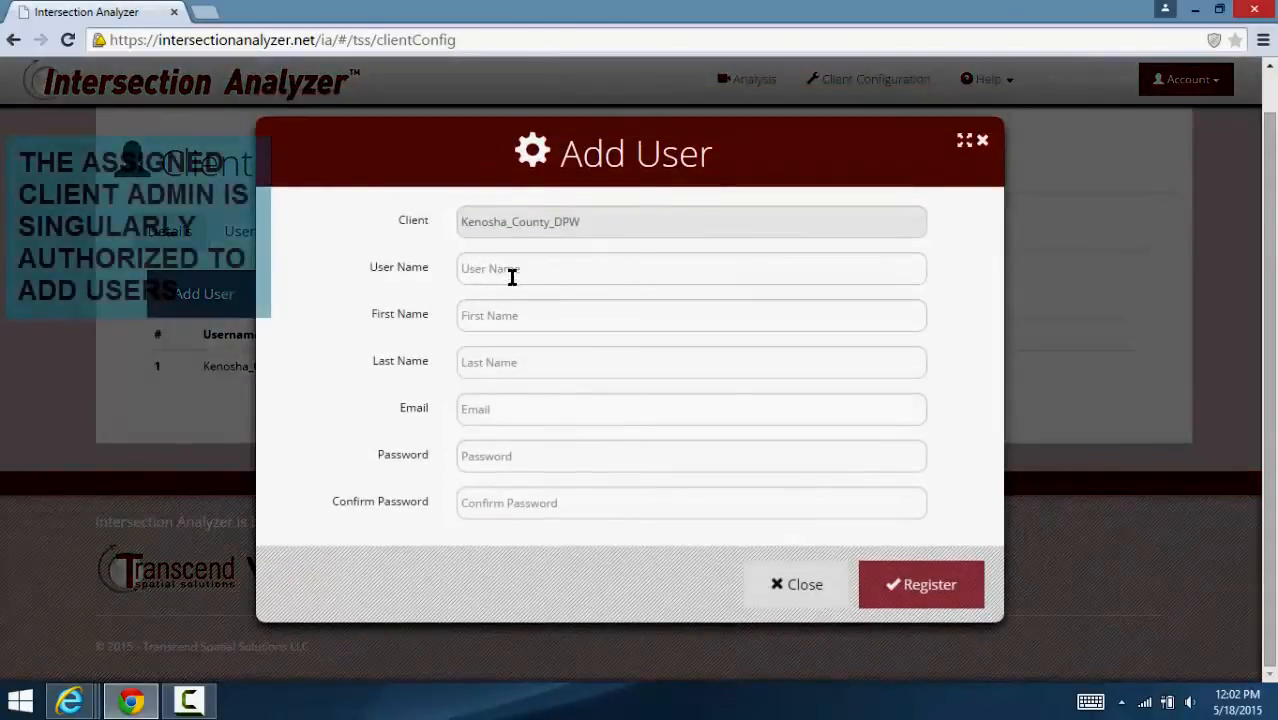
{"action": "left_click", "coordinate": [692, 268]}
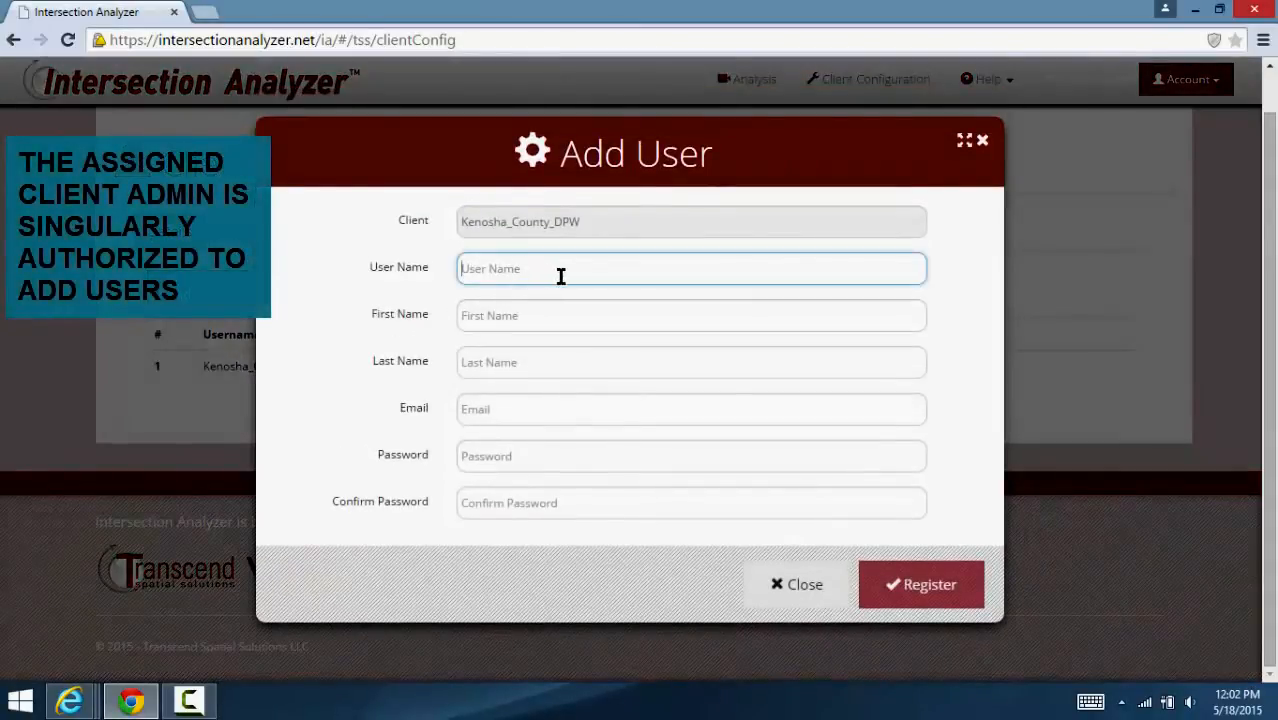
{"action": "type", "text": "T"}
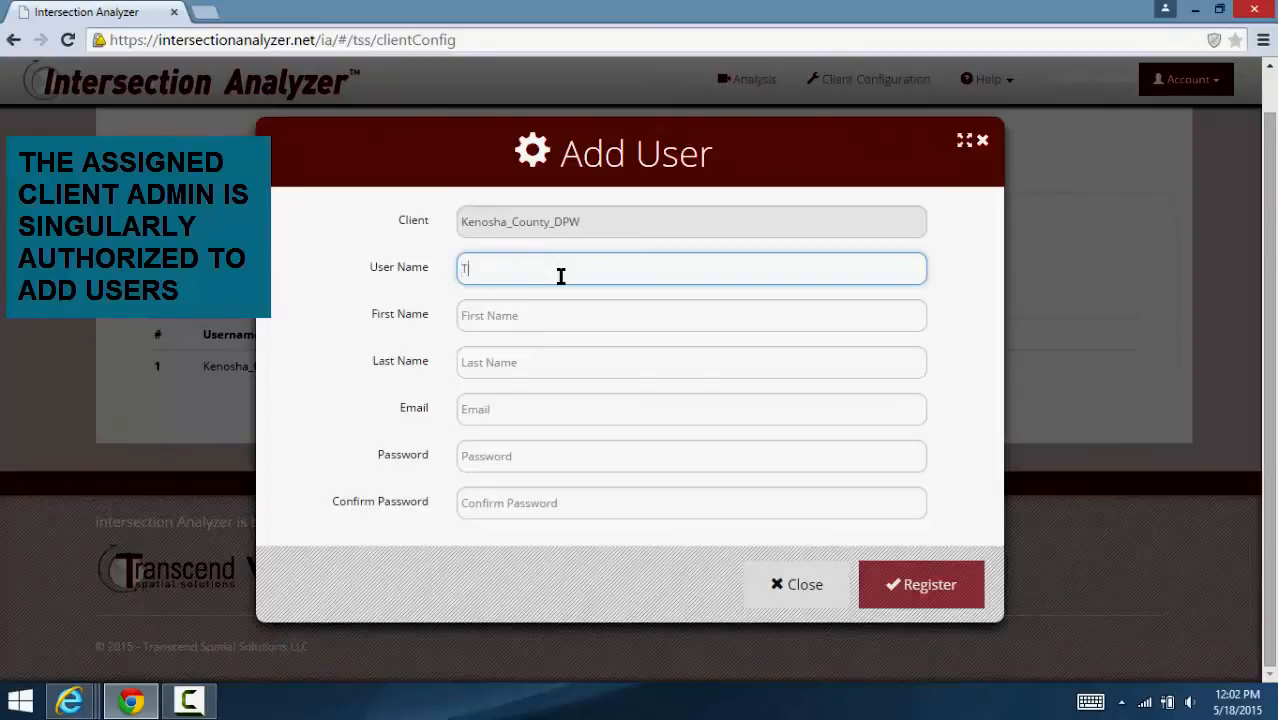
{"action": "type", "text": "Test User"}
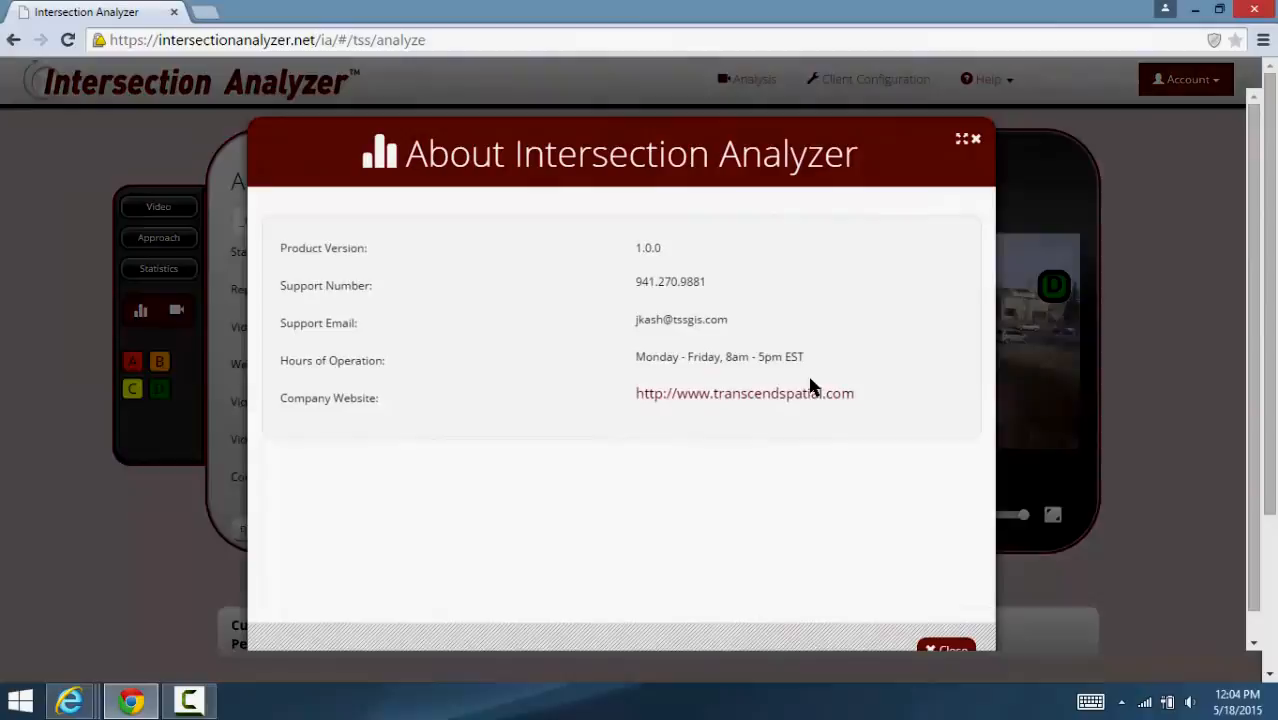
{"action": "mouse_move", "coordinate": [620, 280]}
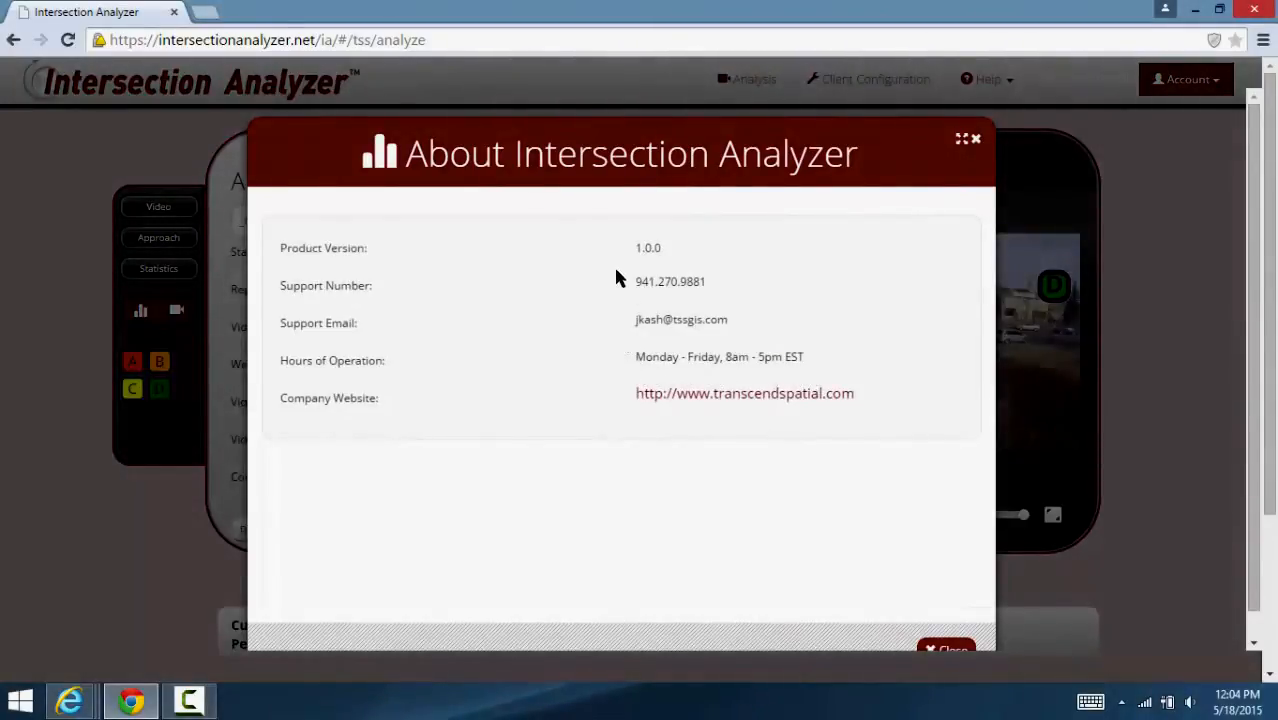